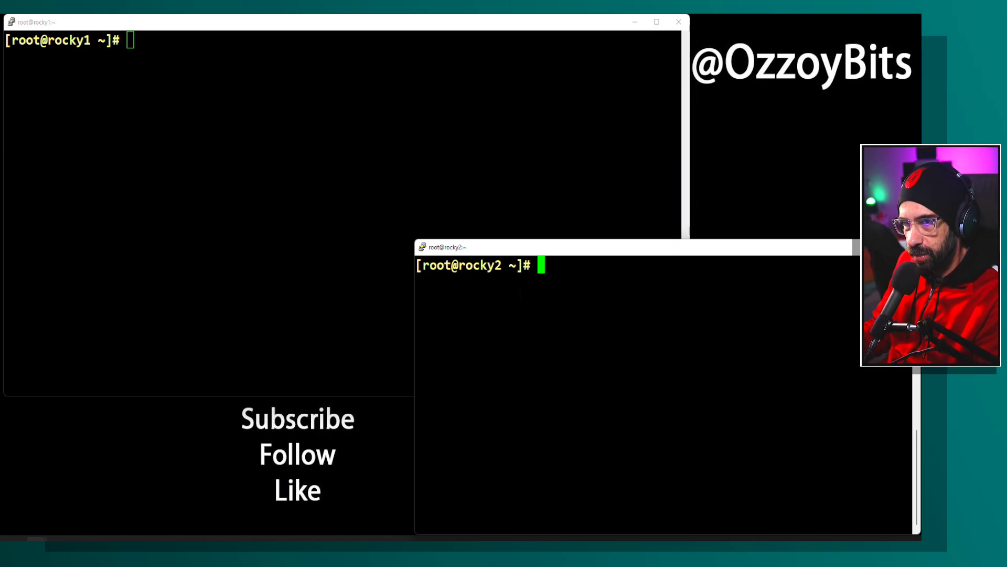
# Draft a 'ps -ef | grep systemd' line, then move the rocky2 window higher on screen
pyautogui.write('ps -')
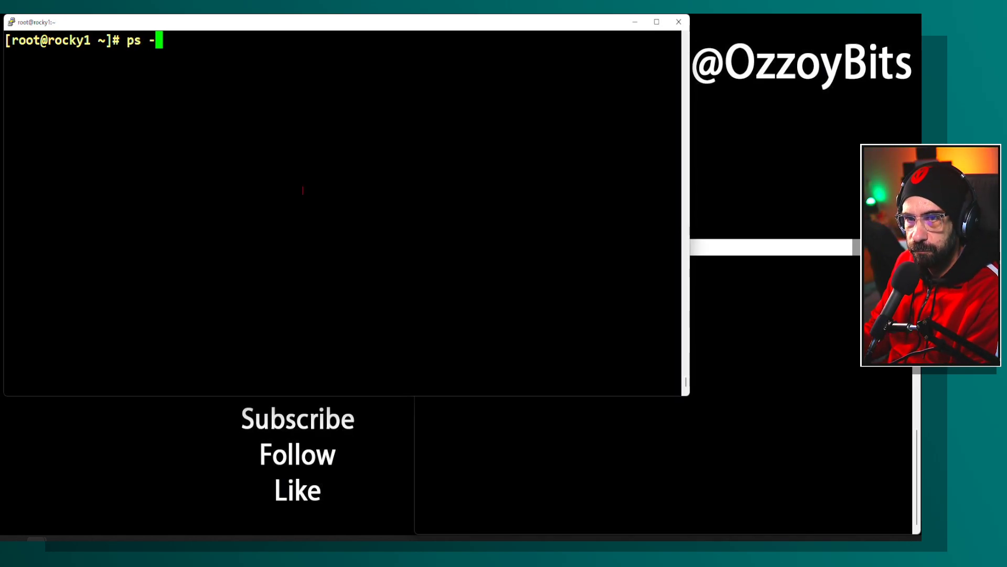
pyautogui.write('ef')
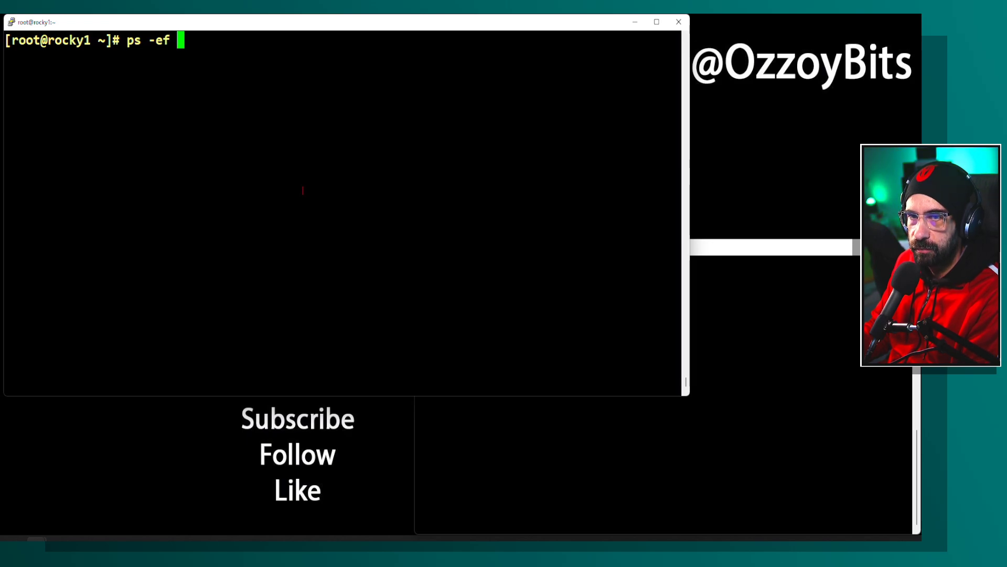
pyautogui.write('| g')
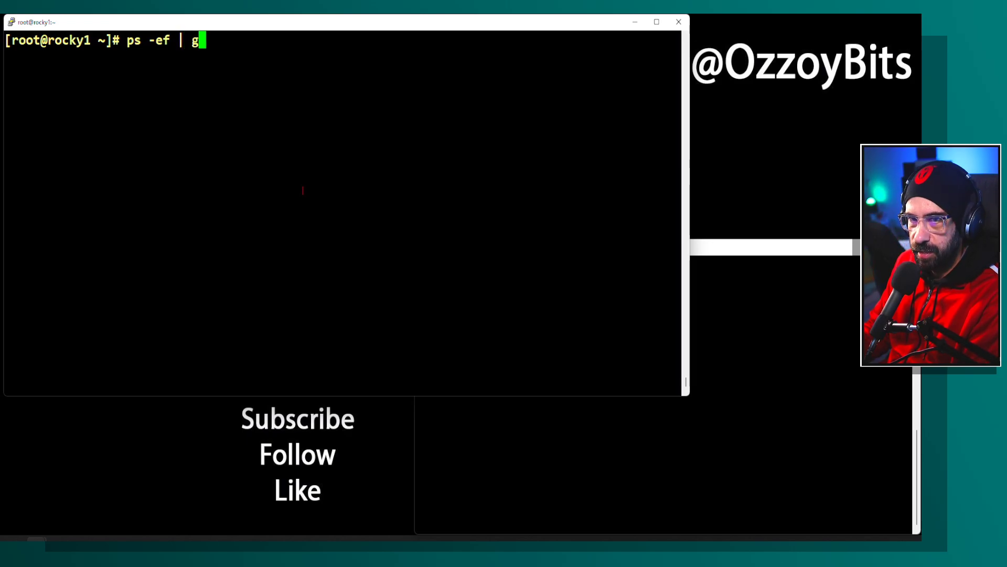
pyautogui.write('rep')
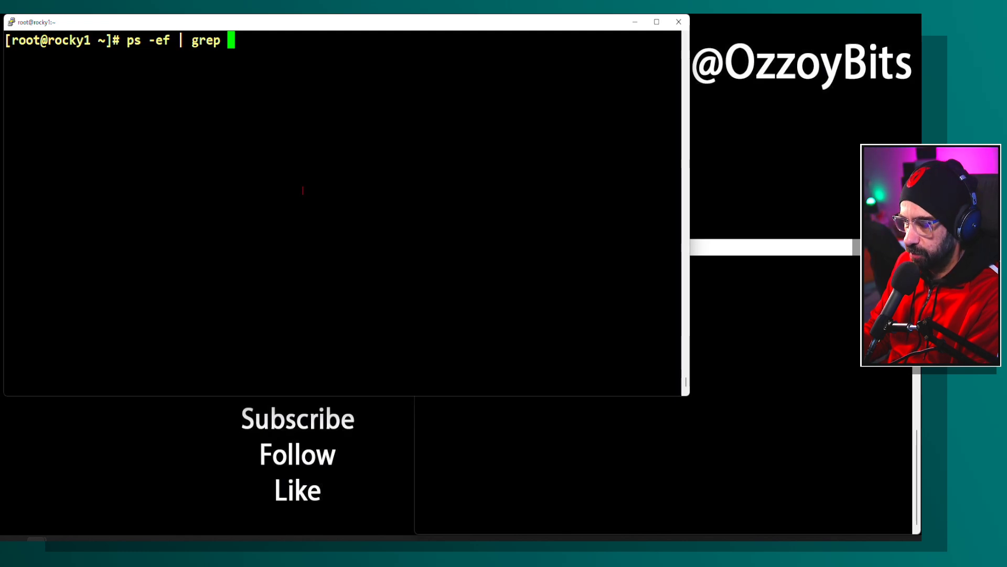
pyautogui.write('systemd')
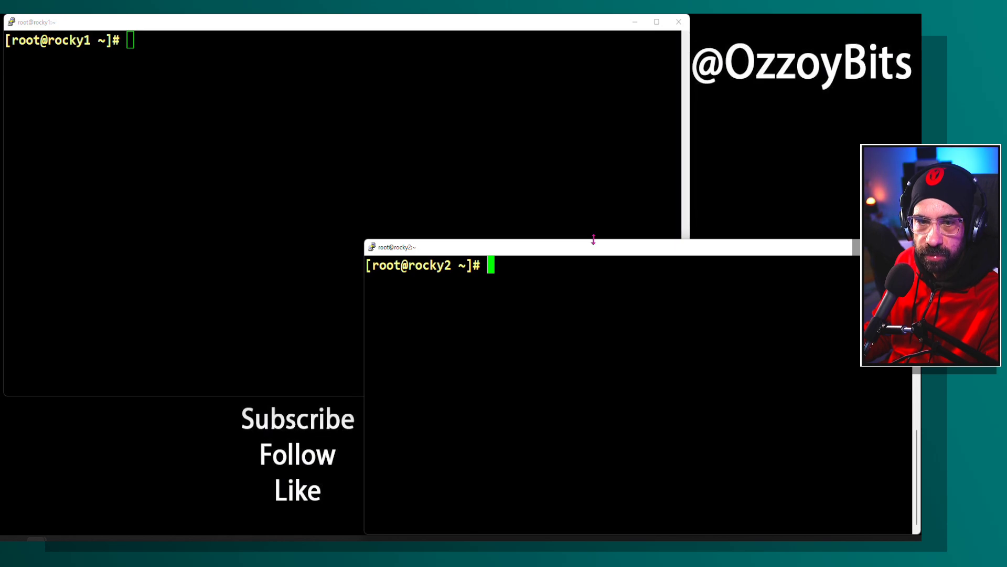
pyautogui.moveTo(593, 247); pyautogui.dragTo(593, 195)
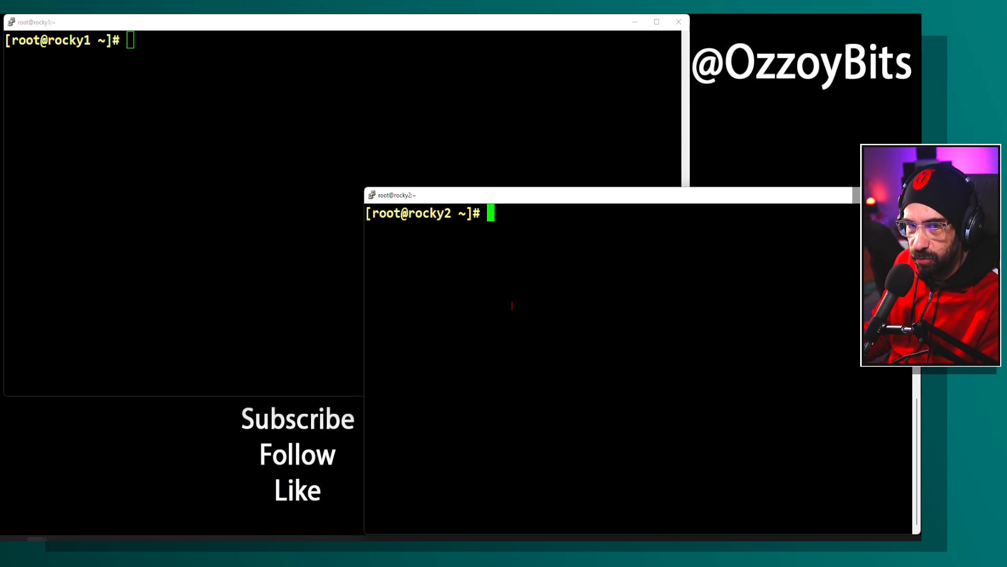
# Enter plan comments #ISET, #Install, #Start, #Enable, #Test and #httpd at the rocky2 prompt
pyautogui.write('#ISE')
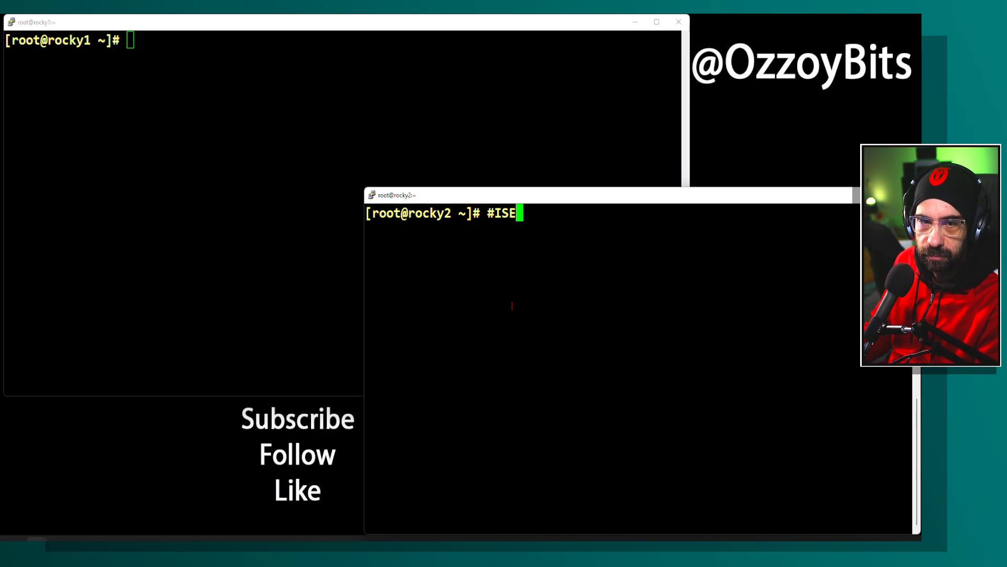
pyautogui.write('T')
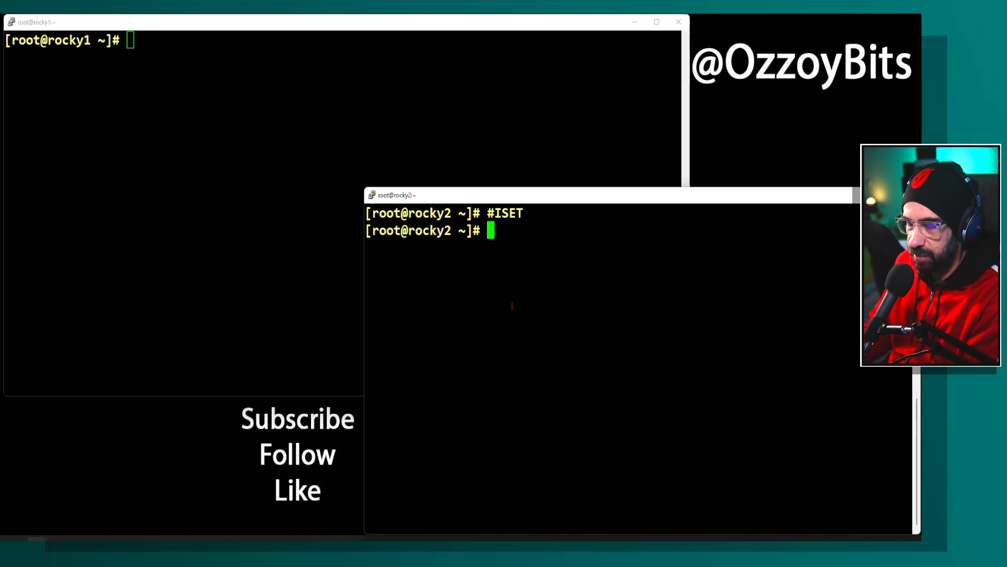
pyautogui.write('#Install')
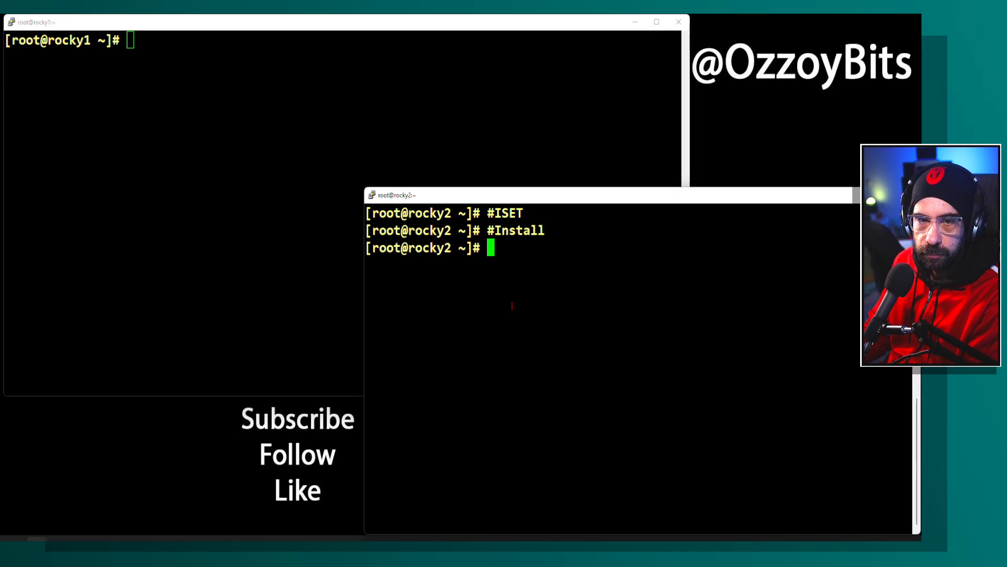
pyautogui.write('#Start')
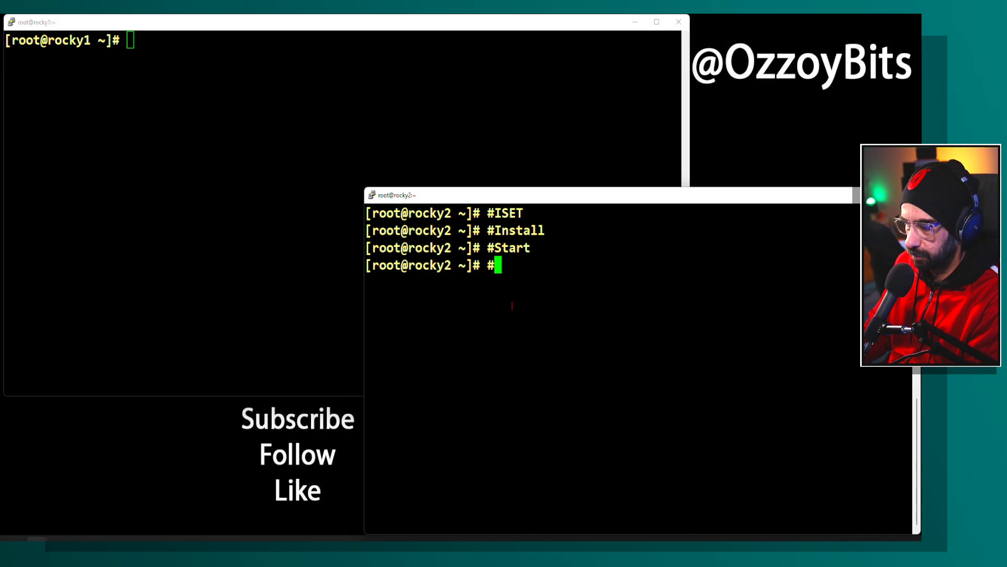
pyautogui.write('Enable')
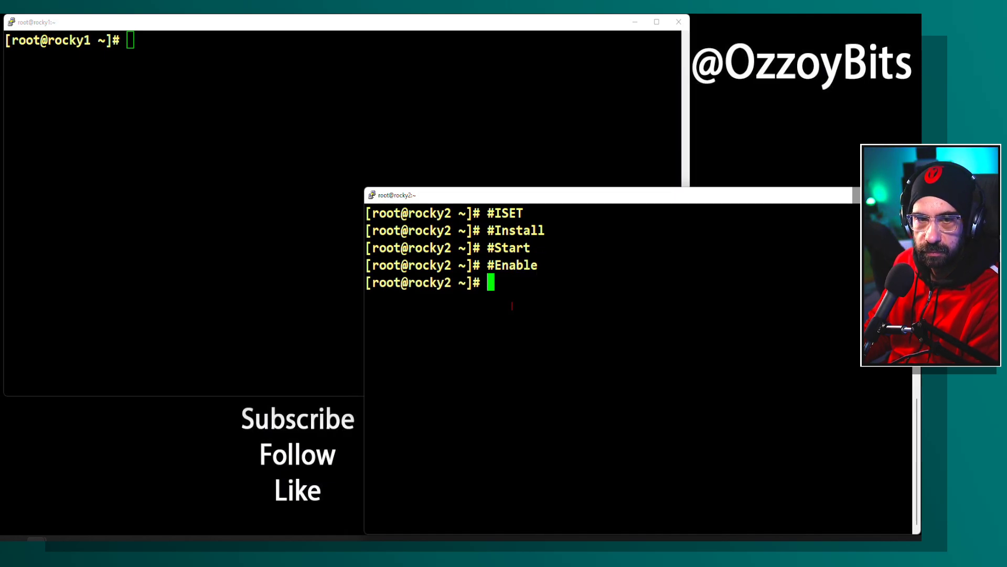
pyautogui.write('#')
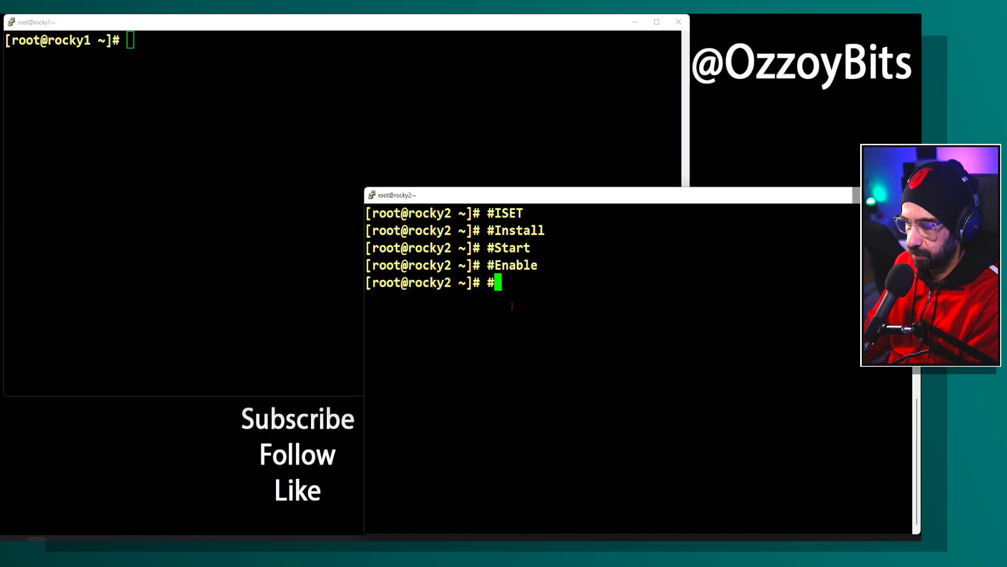
pyautogui.write('Test')
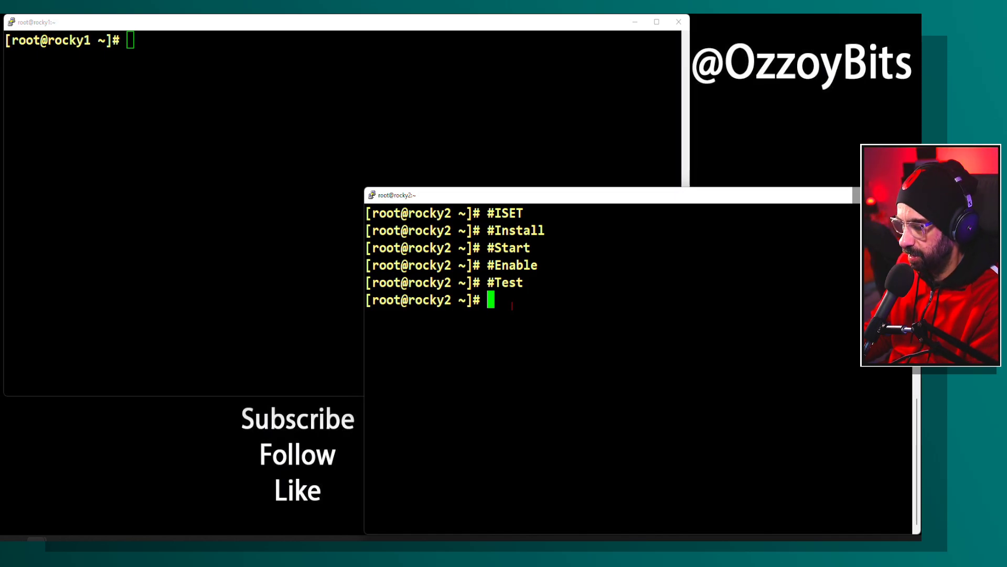
pyautogui.write('#http')
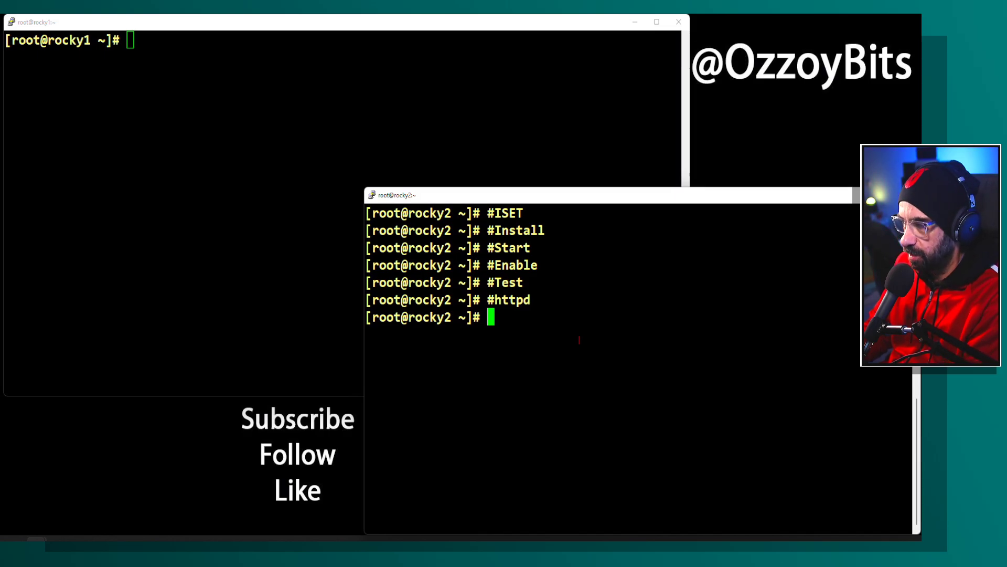
# Install httpd and its dependencies with 'dnf install httpd -y' until Complete!, then note #Test
pyautogui.write('dnf')
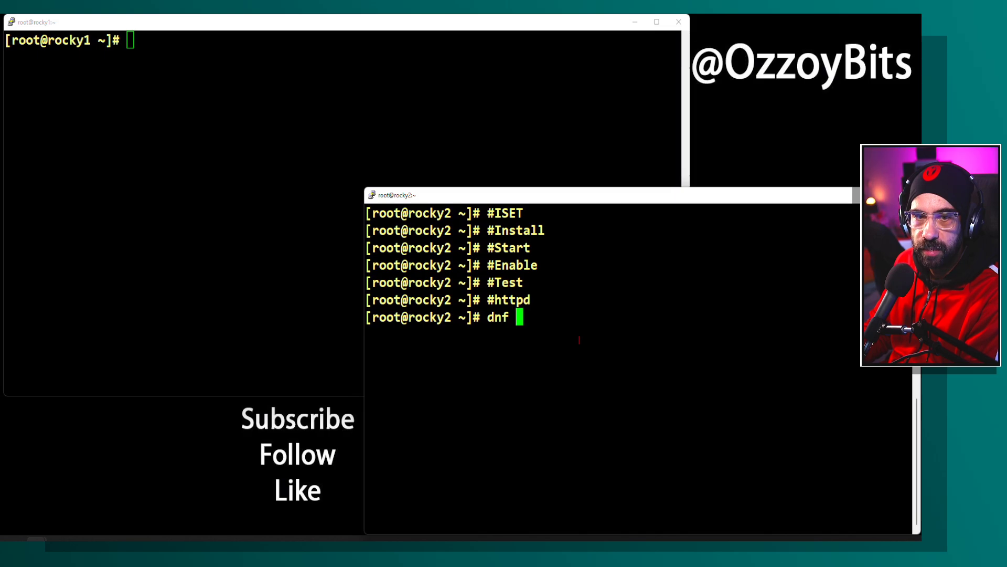
pyautogui.write('i')
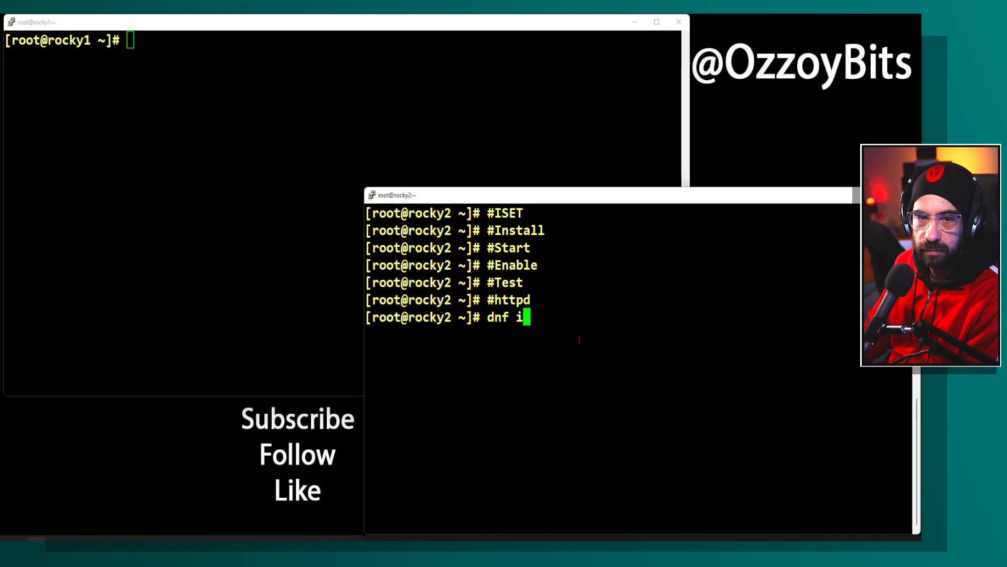
pyautogui.write('nstall')
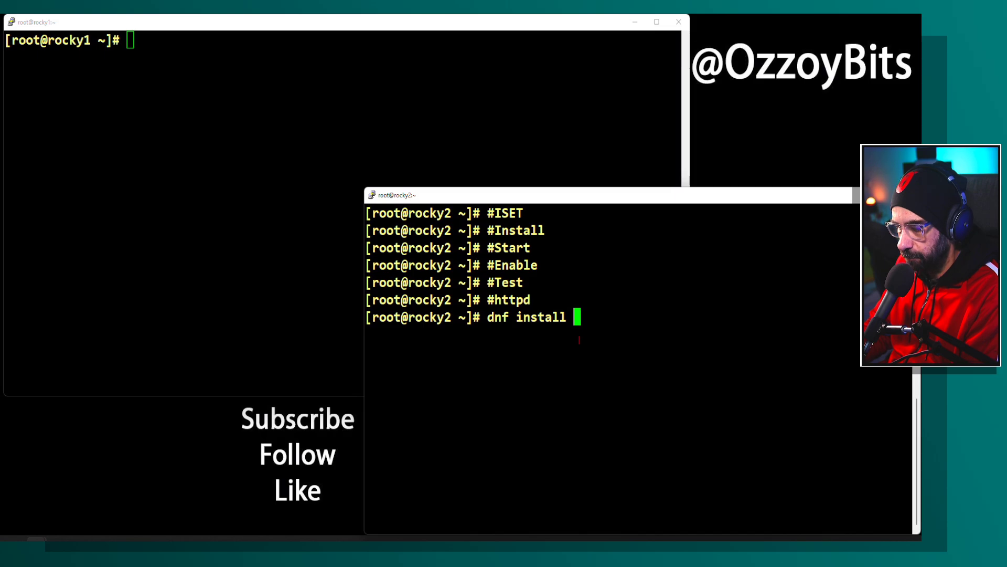
pyautogui.write('httpd -')
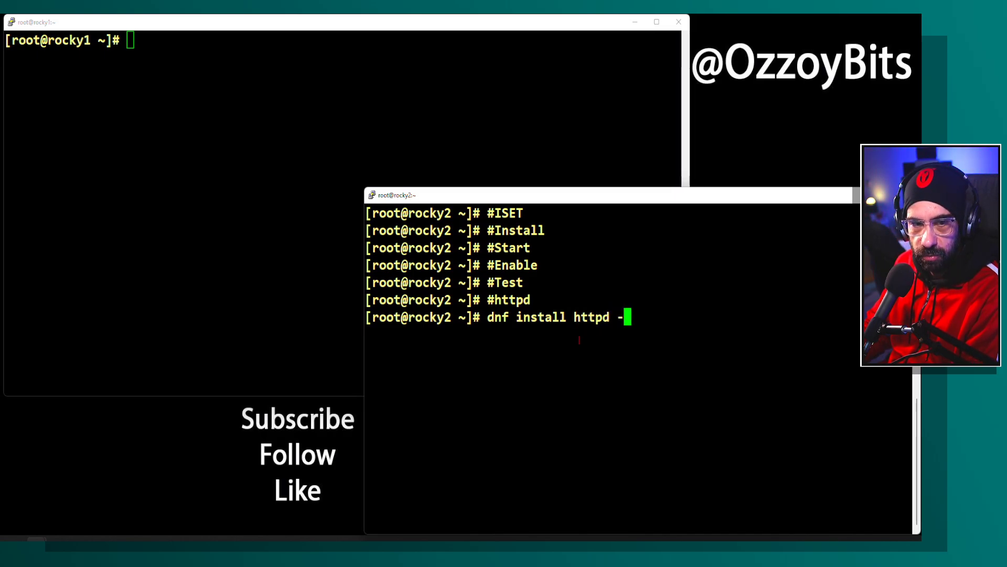
pyautogui.write('y')
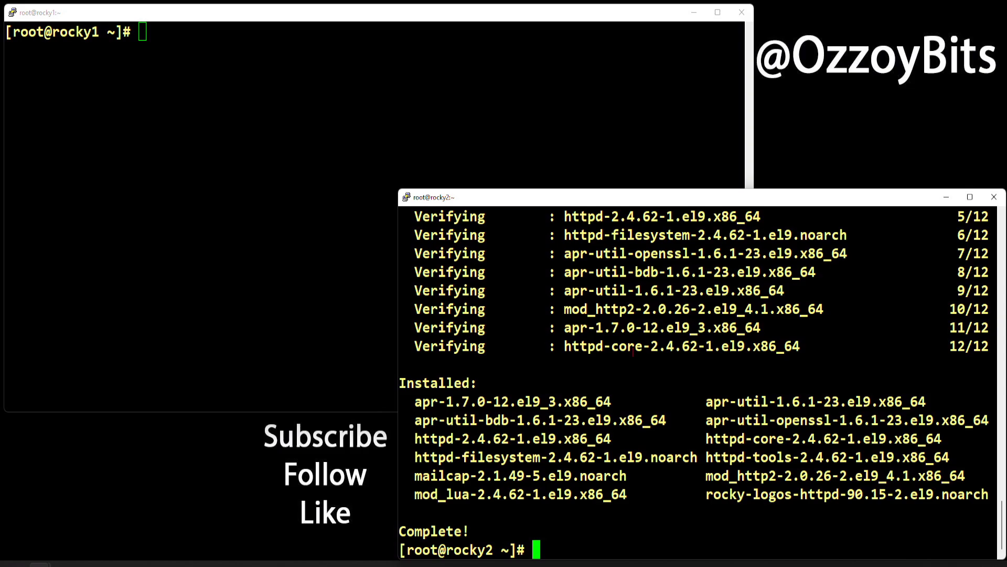
pyautogui.write('#Test')
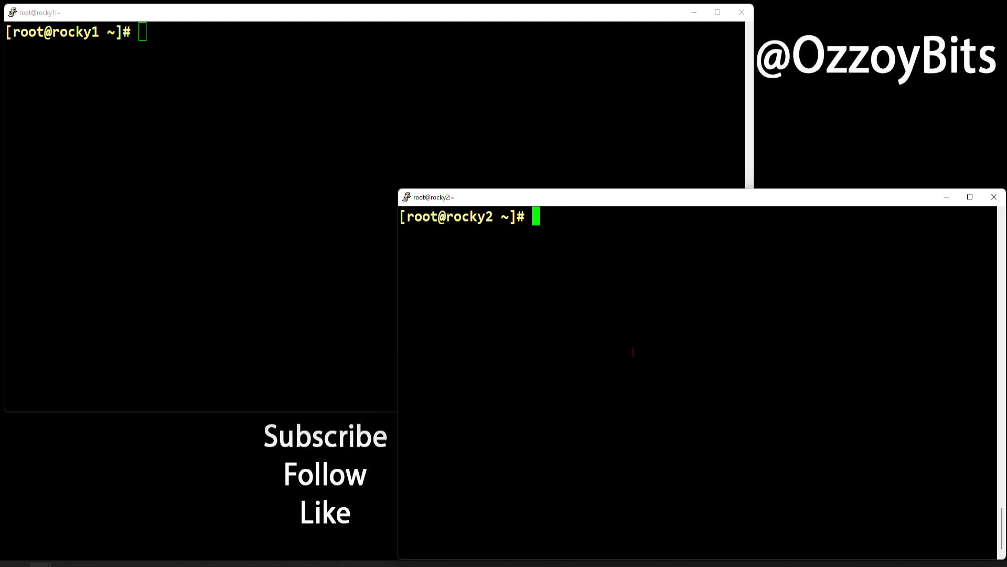
# Run 'systemctl status httpd' on rocky2, correcting a typo, showing httpd inactive (dead) and disabled
pyautogui.write('s')
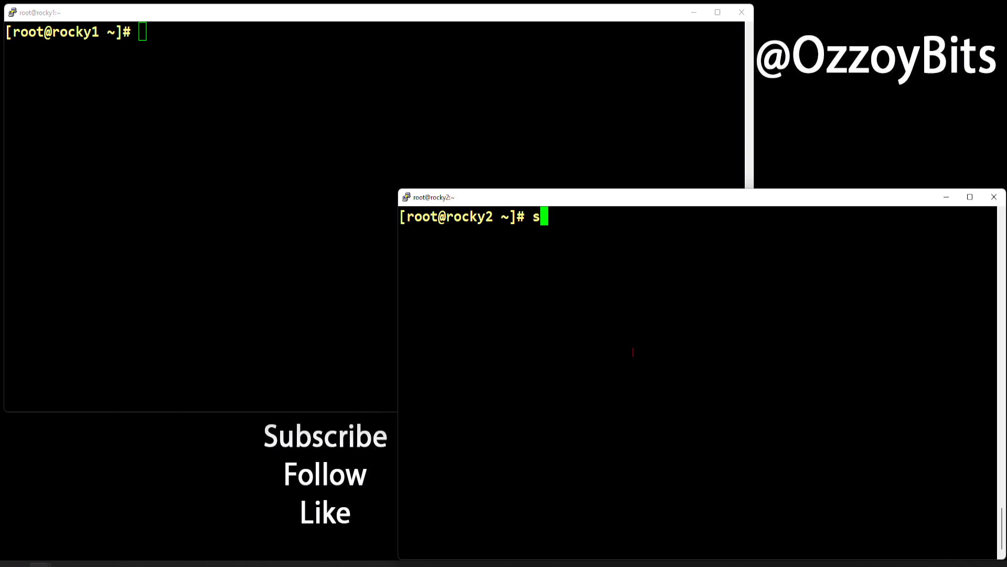
pyautogui.write('yste')
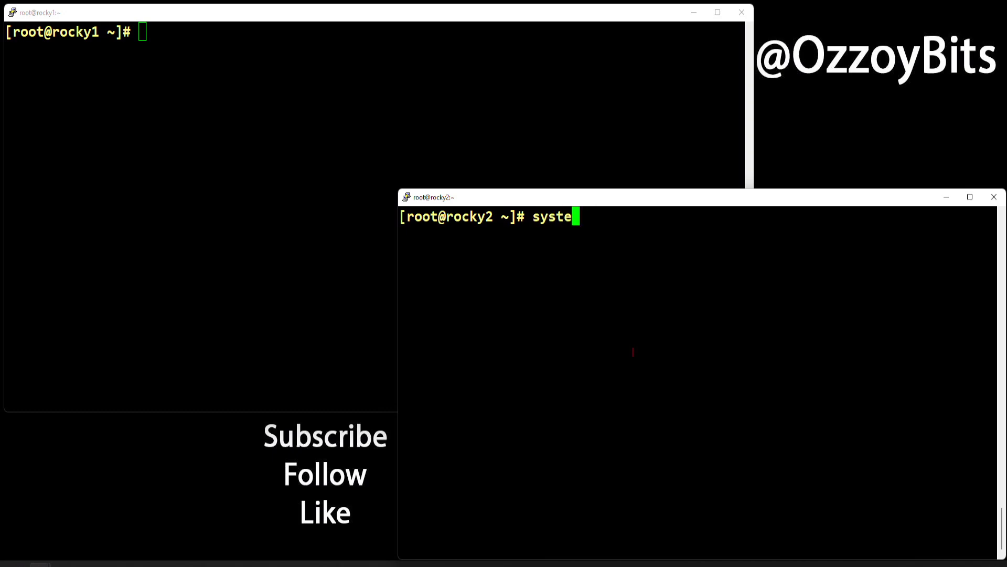
pyautogui.write('c')
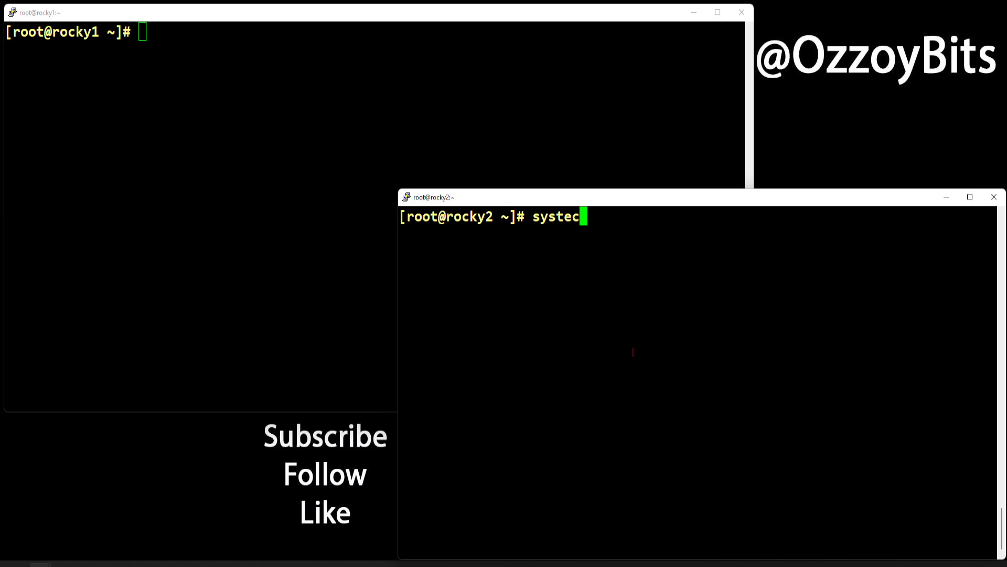
pyautogui.press('BackSpace')
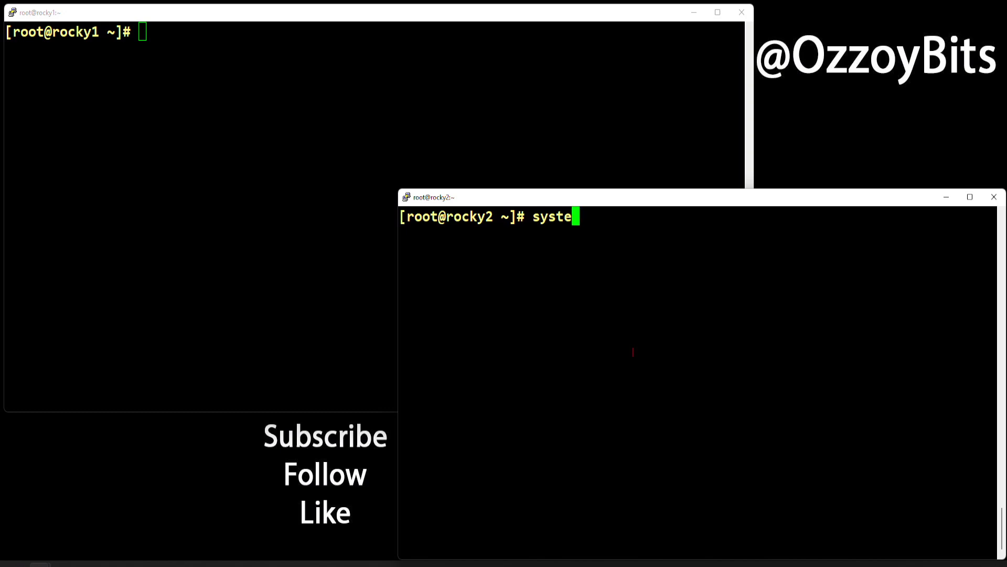
pyautogui.write('m')
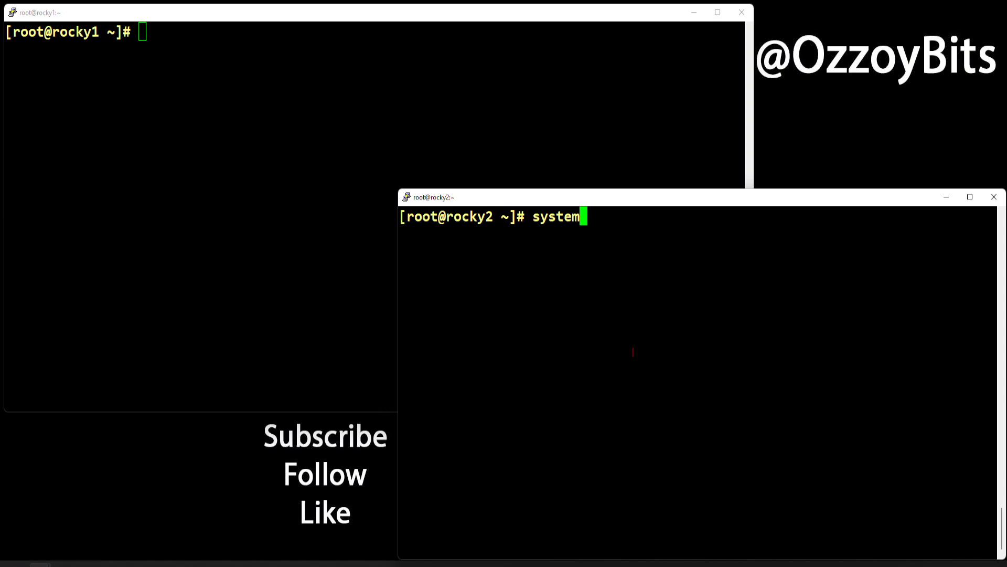
pyautogui.write('ctl')
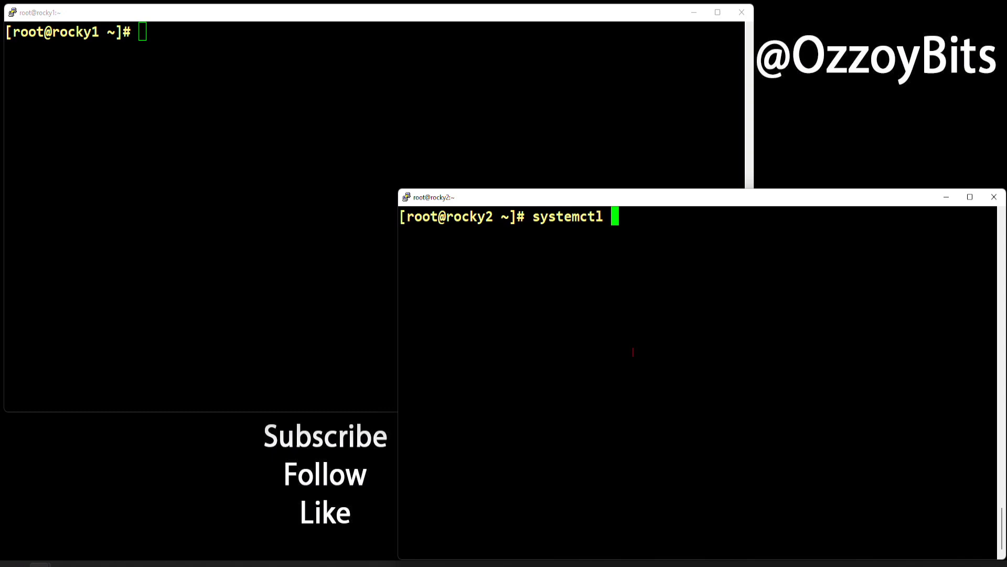
pyautogui.write('status httpd')
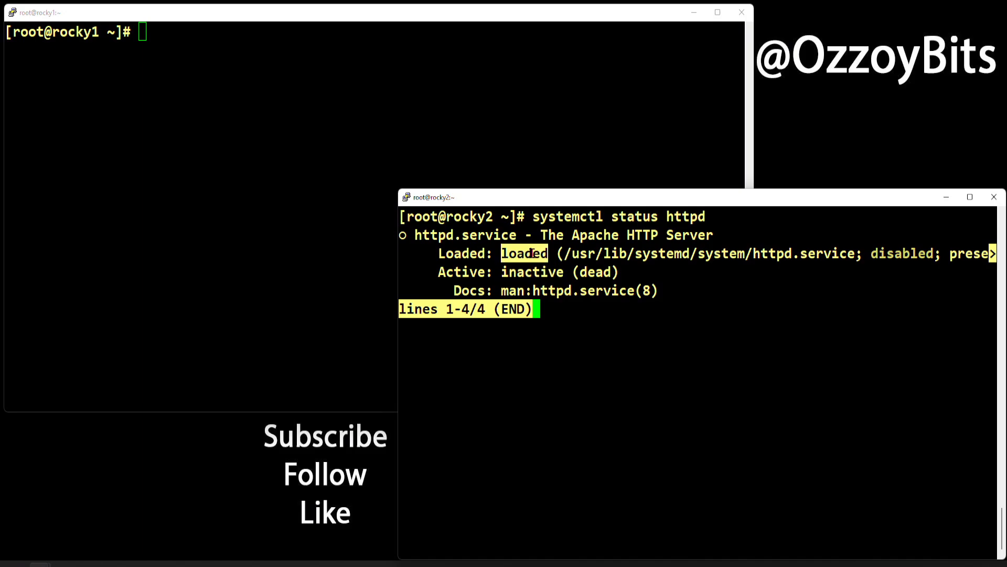
pyautogui.press('q')
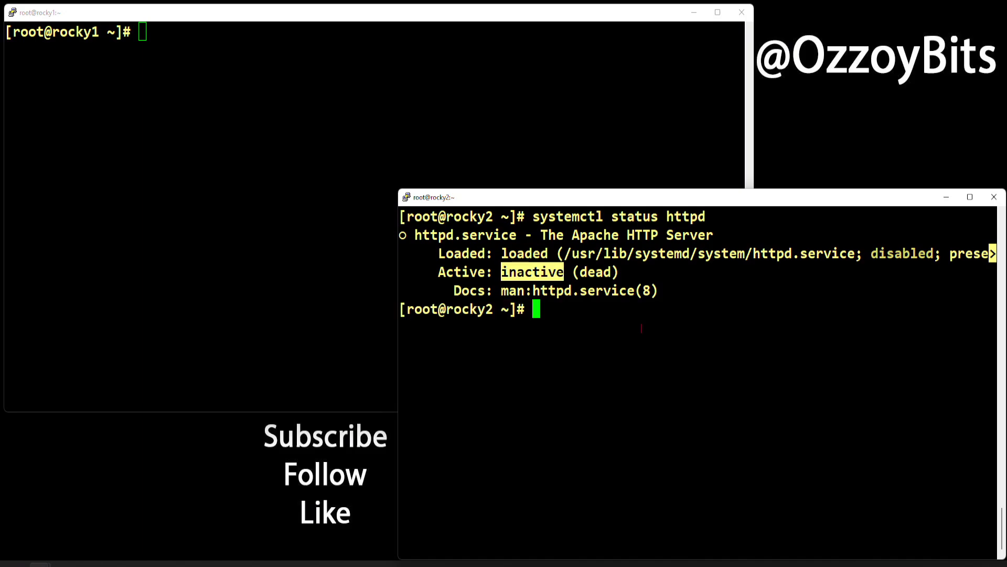
# Rerun 'systemctl status httpd' with the correct unit name and leave the pager
pyautogui.write('systemctl status httpd')
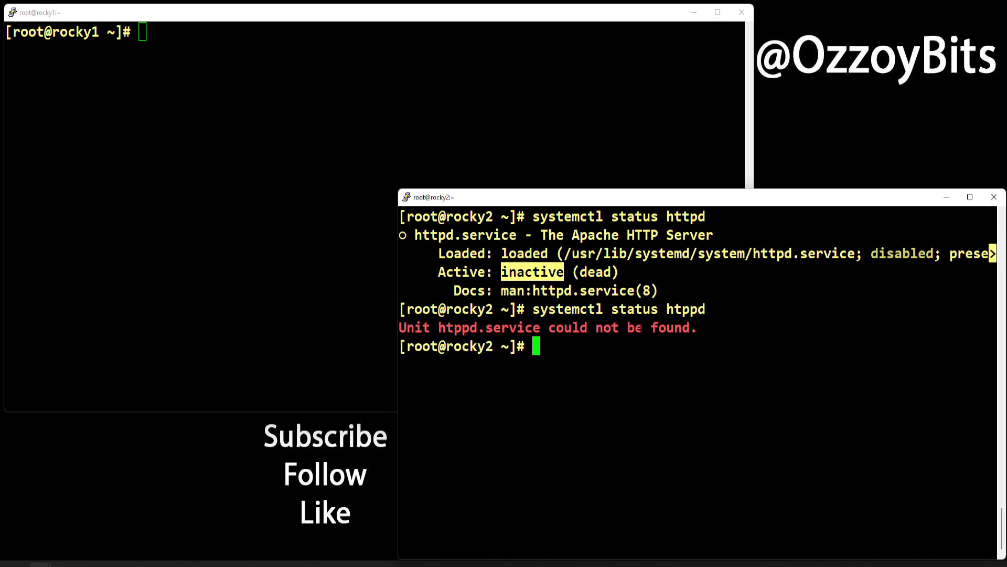
pyautogui.write('systemctl status httpd')
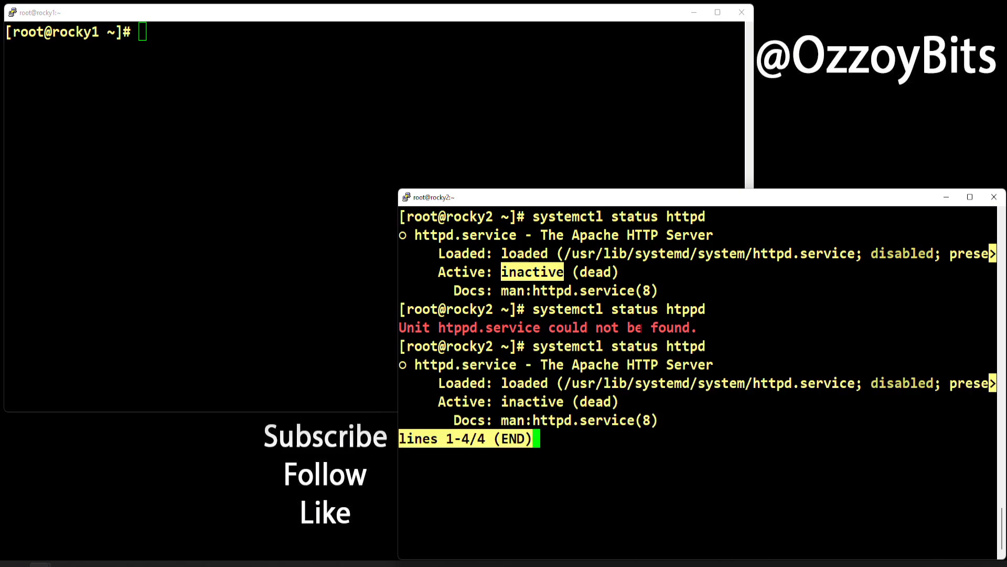
pyautogui.press('q')
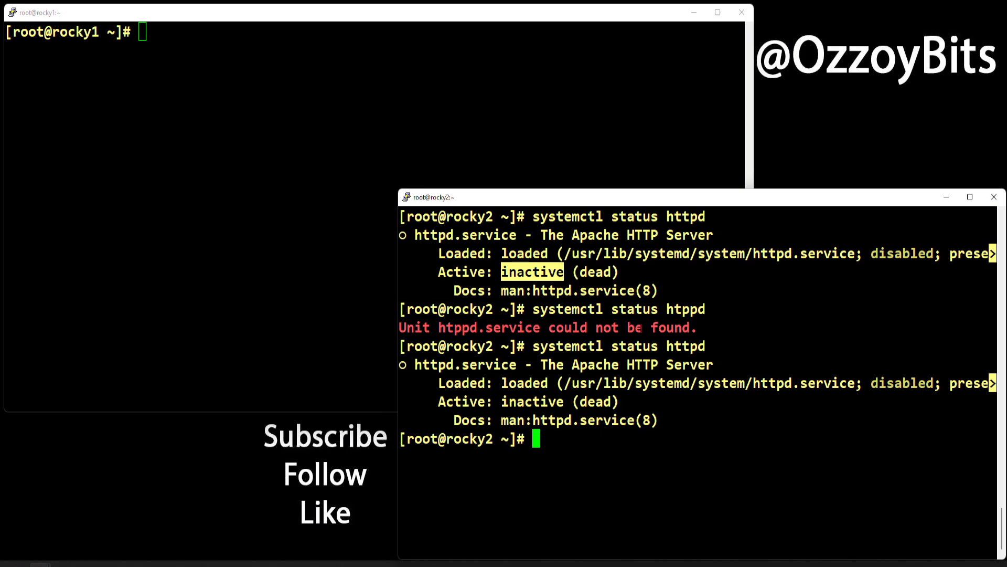
# Start httpd with 'systemctl start httpd' and confirm its status reads active (running)
pyautogui.write('systemctl start httpd')
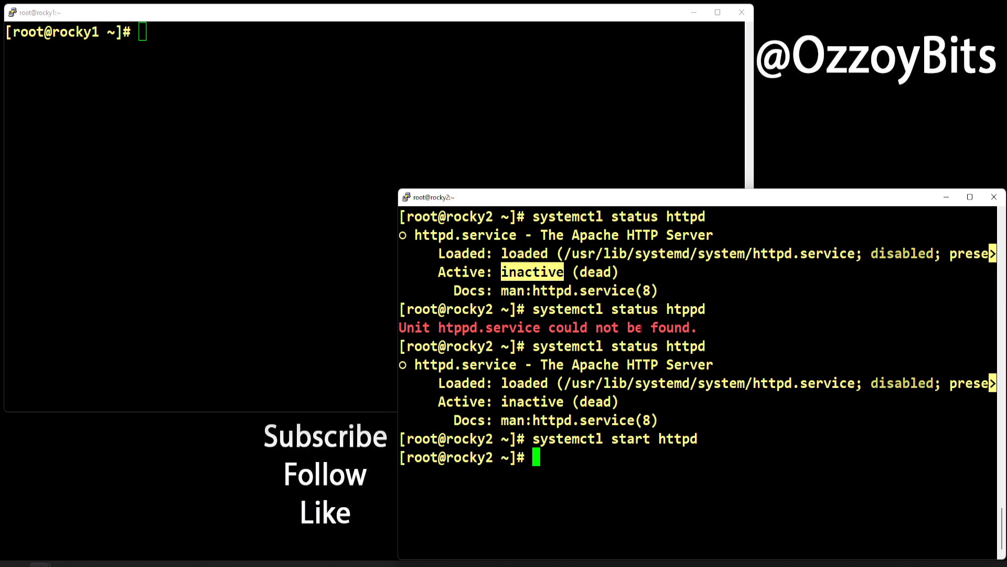
pyautogui.write('systemctl start httpd')
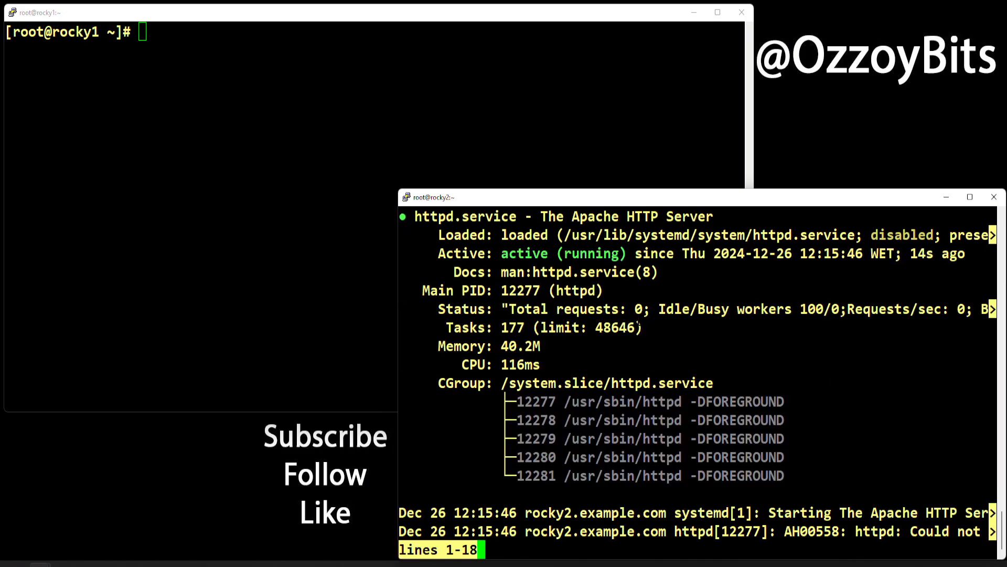
pyautogui.doubleClick(524, 253)
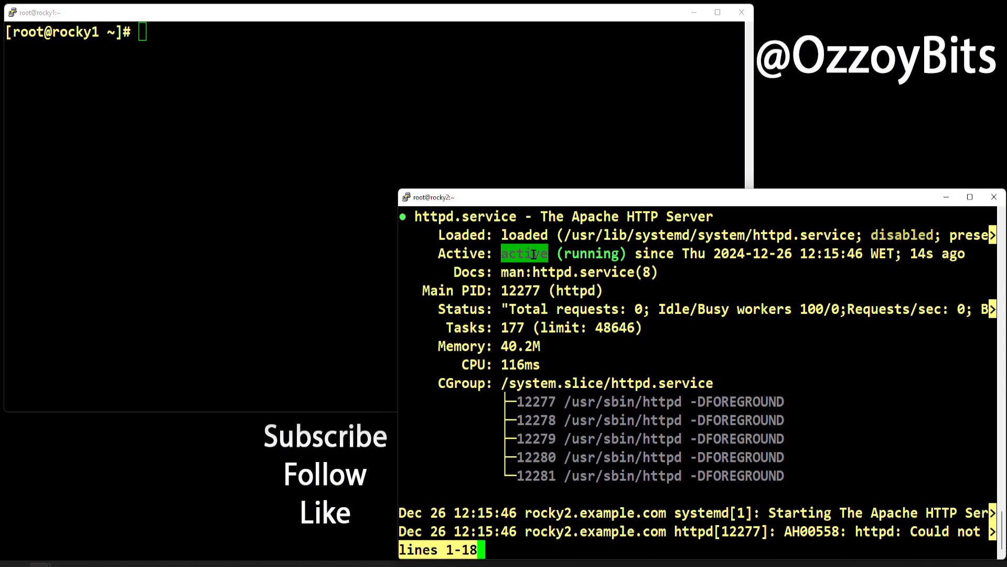
pyautogui.press('q')
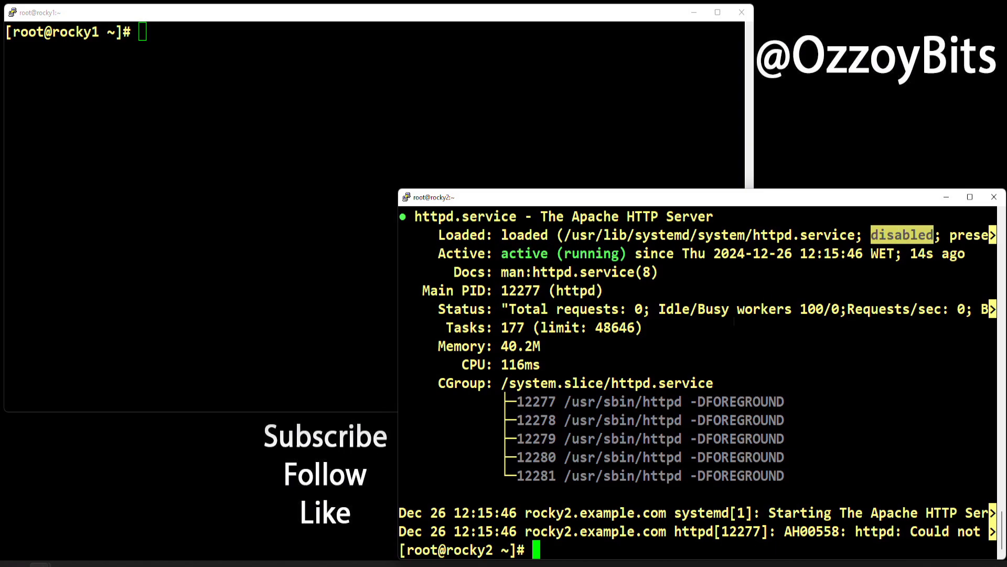
# Run 'systemctl enable httpd' and confirm the status now shows enabled and active (running)
pyautogui.write('systemctl status httpd')
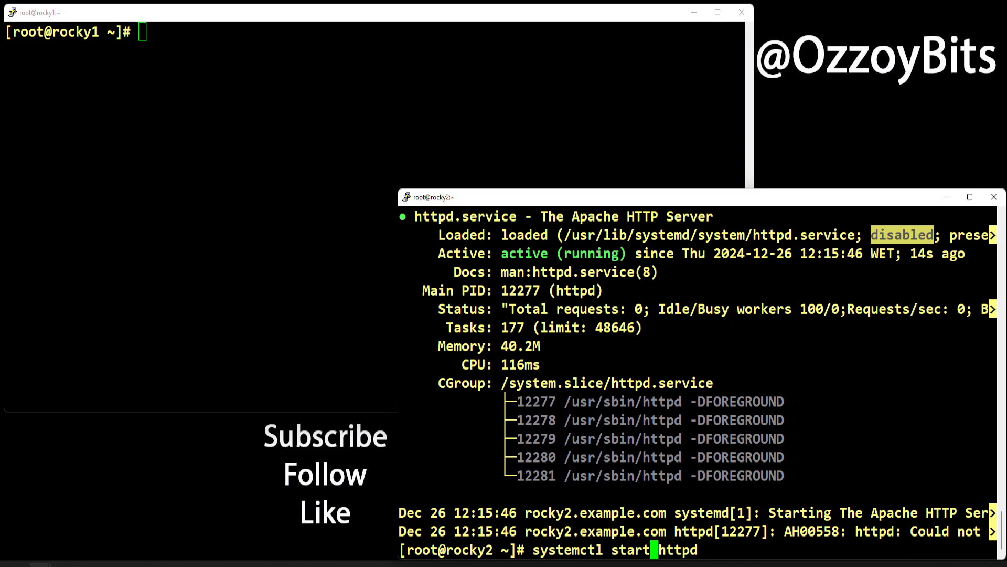
pyautogui.write('e')
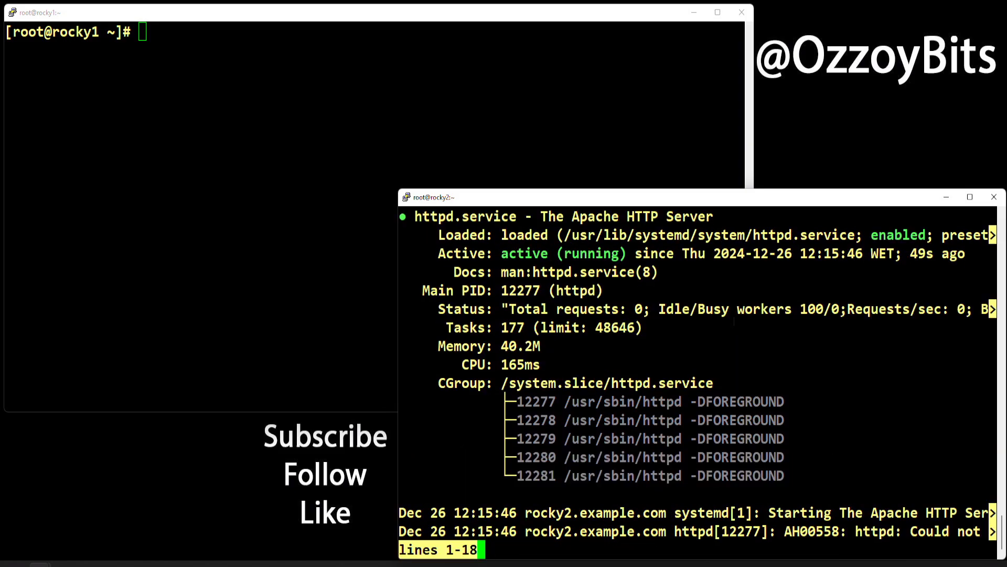
pyautogui.doubleClick(897, 234)
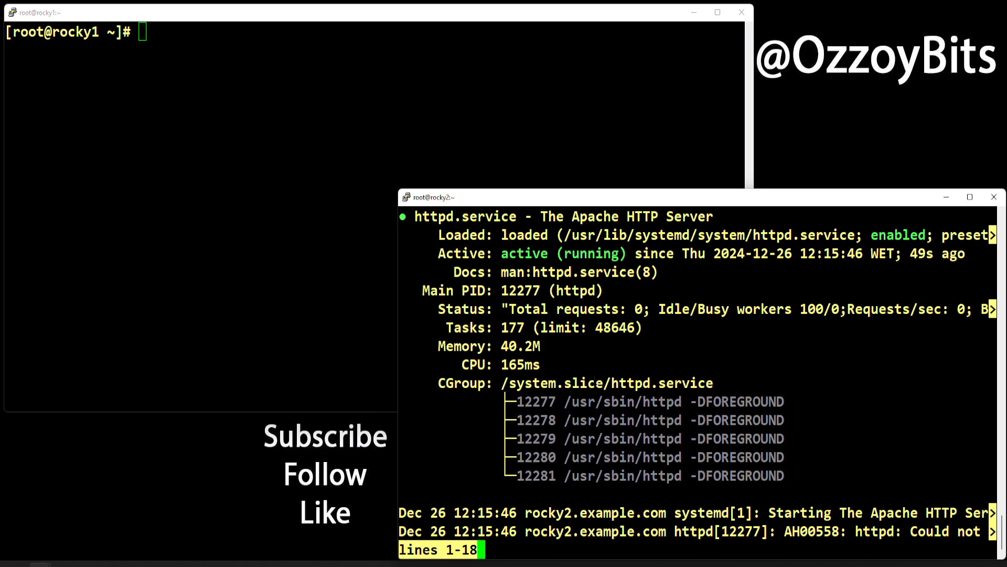
pyautogui.press('q')
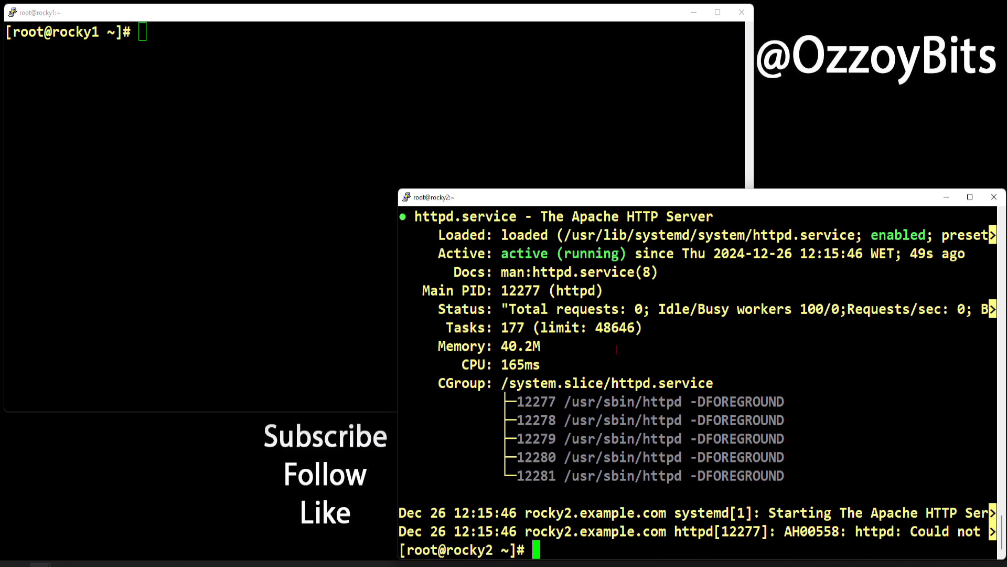
# Run 'systemctl enable --now httpd' to enable and start the service in one command
pyautogui.write('systemctl')
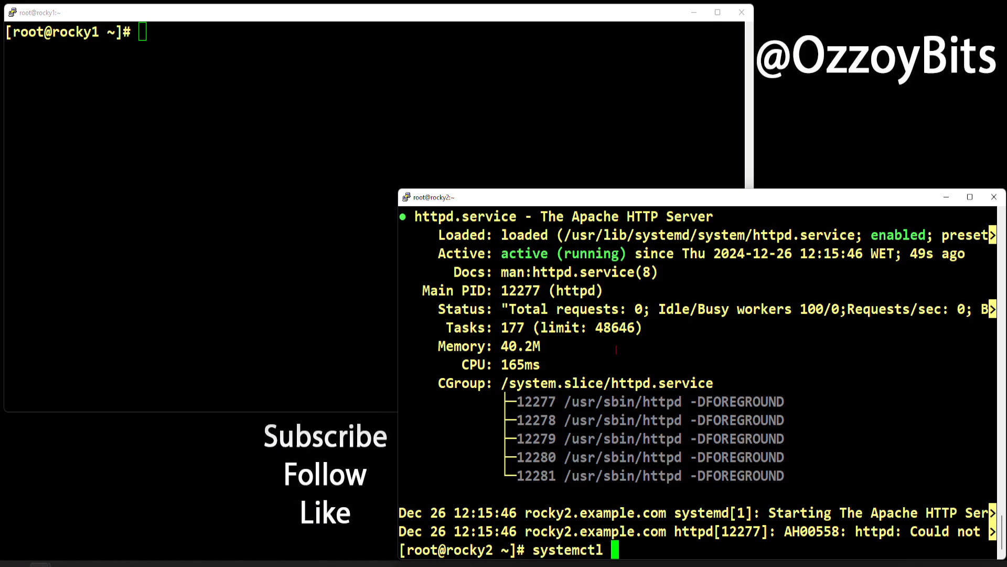
pyautogui.write('ne')
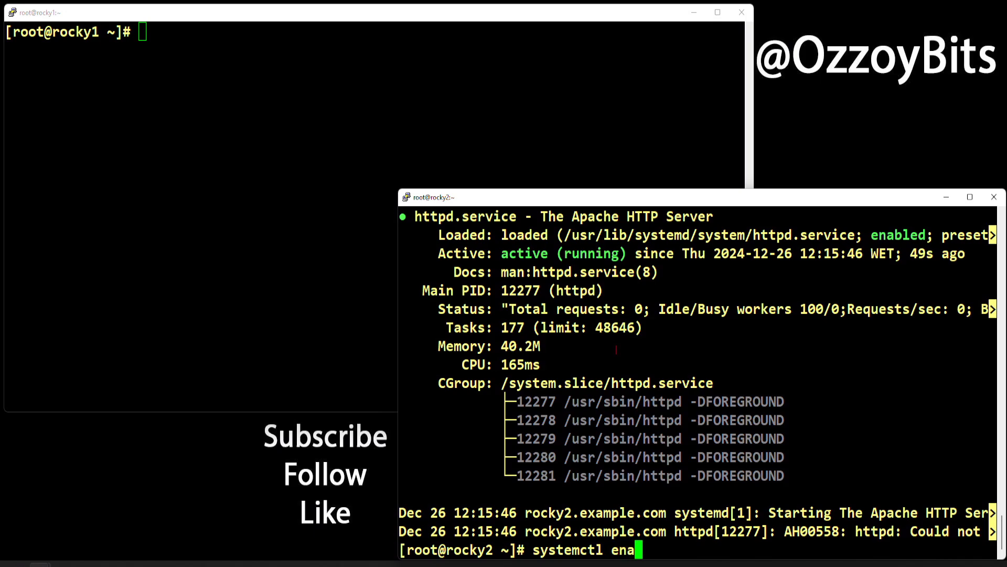
pyautogui.write('ble')
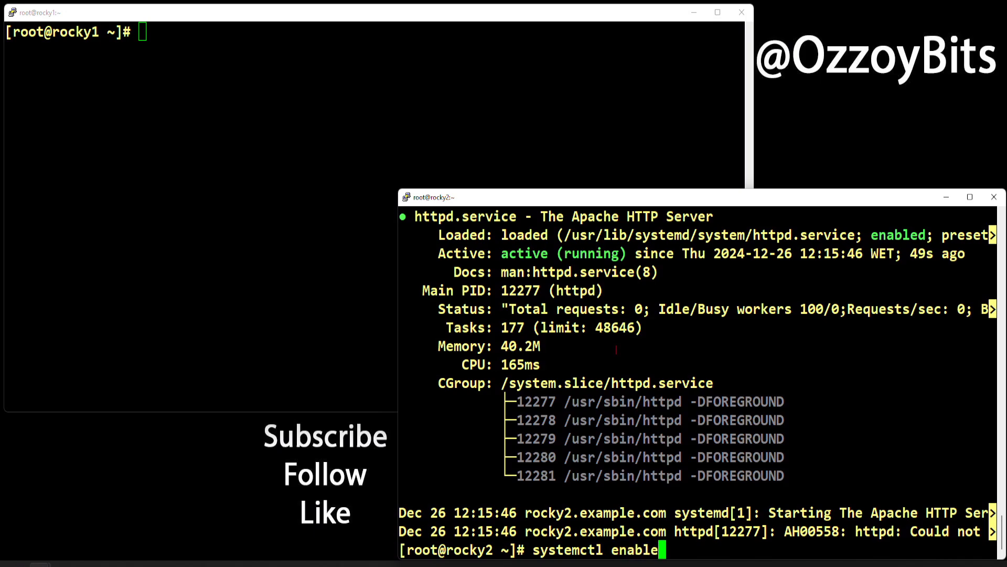
pyautogui.write('--now httpd')
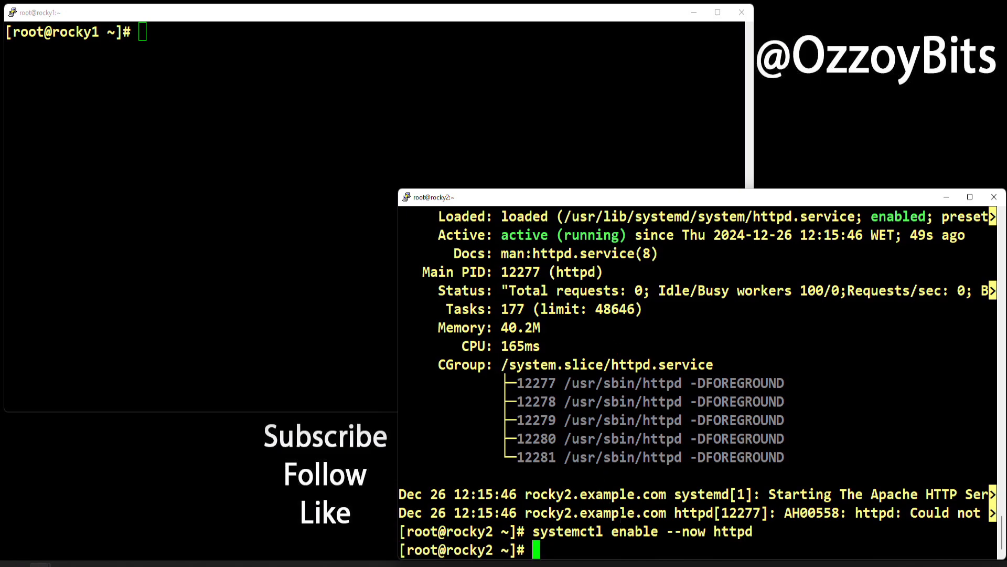
pyautogui.doubleClick(685, 531)
pyautogui.write('#Start')
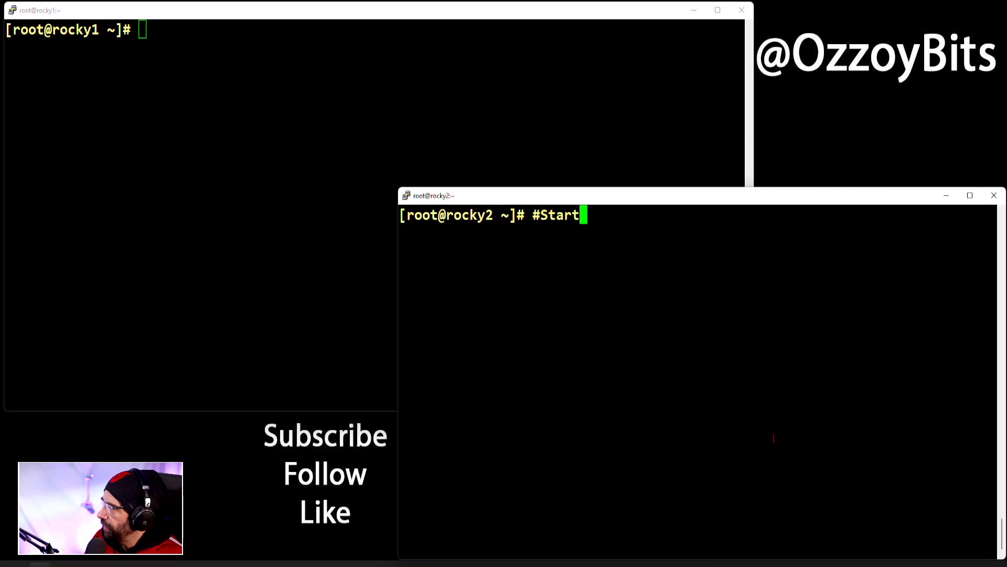
# Note #Test on rocky2, then run 'curl 192.168.1.251' from rocky1, which fails with no route to host
pyautogui.write('Test')
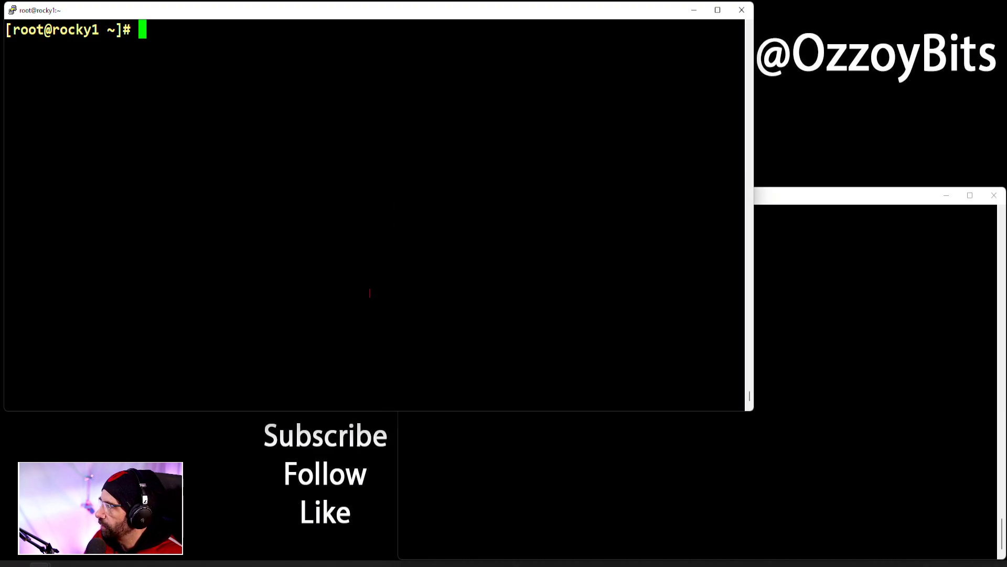
pyautogui.write('curl 192.168.1.251')
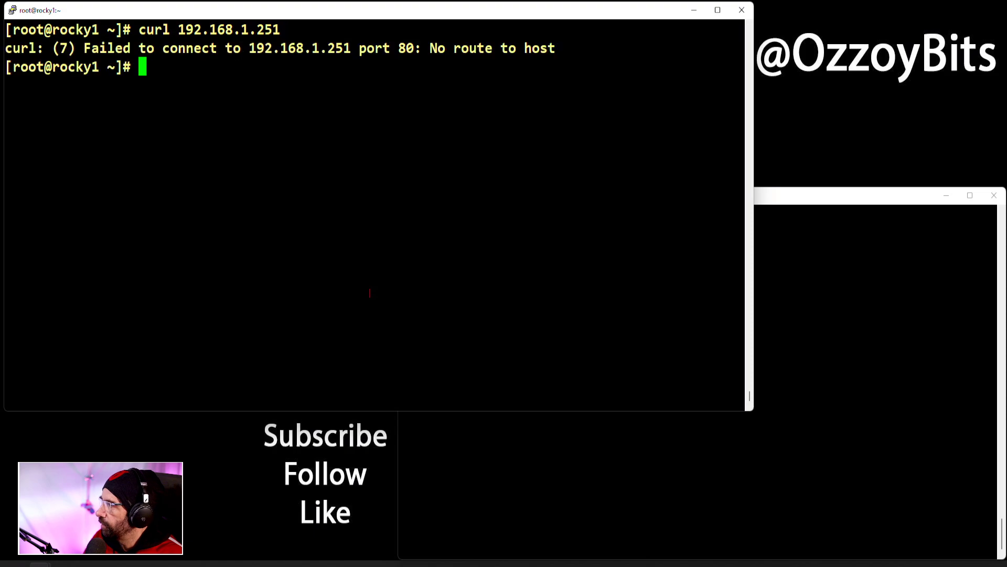
pyautogui.doubleClick(153, 30)
pyautogui.write('#Test')
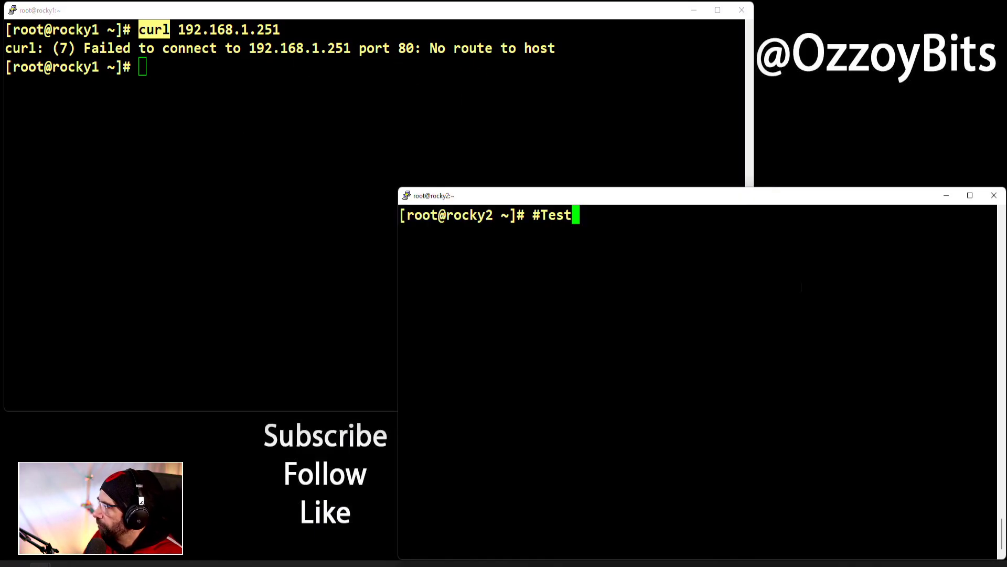
# Recheck 'systemctl status httpd' on rocky2, highlighting that it is still active (running) and enabled
pyautogui.write('init 0')
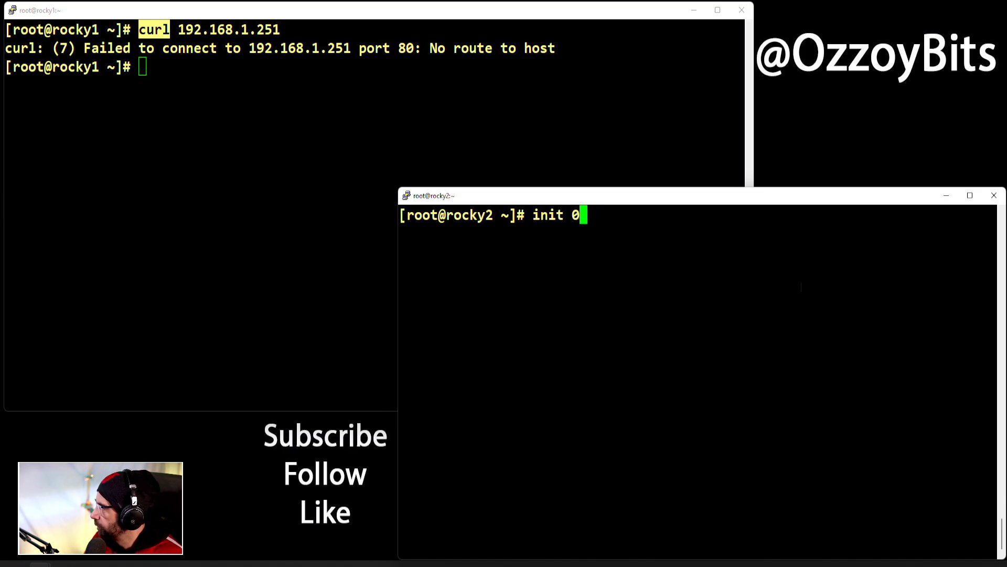
pyautogui.write('ip a')
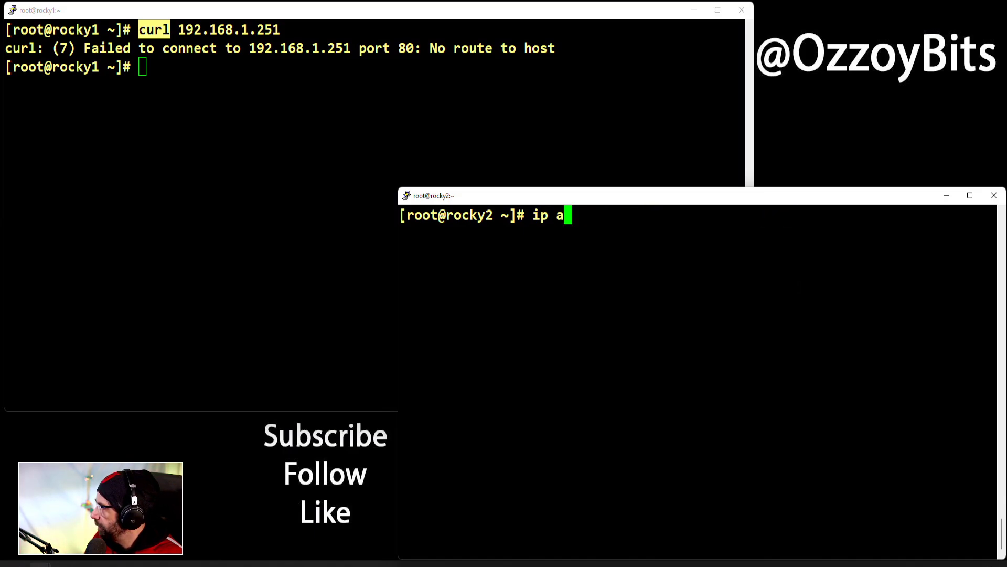
pyautogui.write('systemctl status httpd')
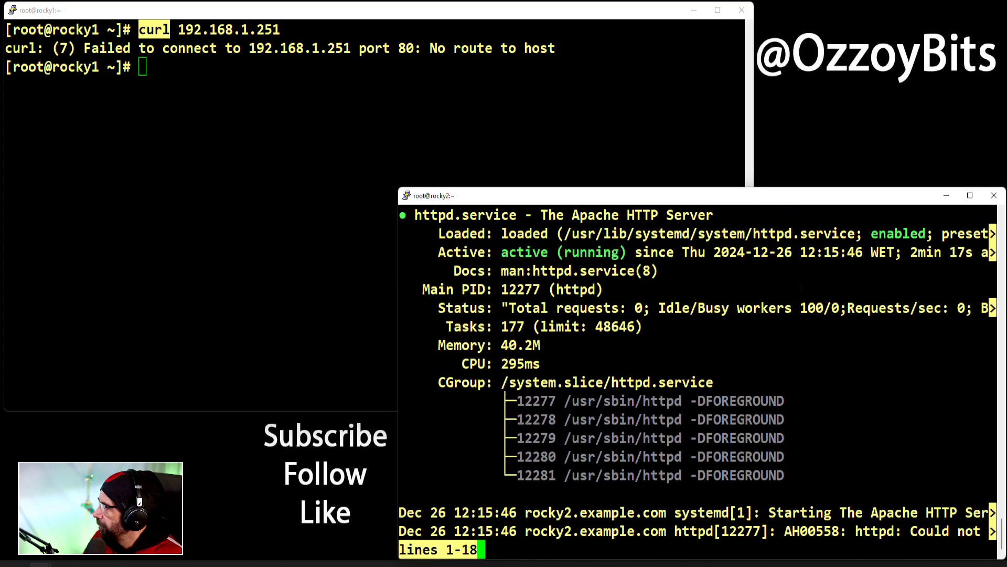
pyautogui.doubleClick(523, 252)
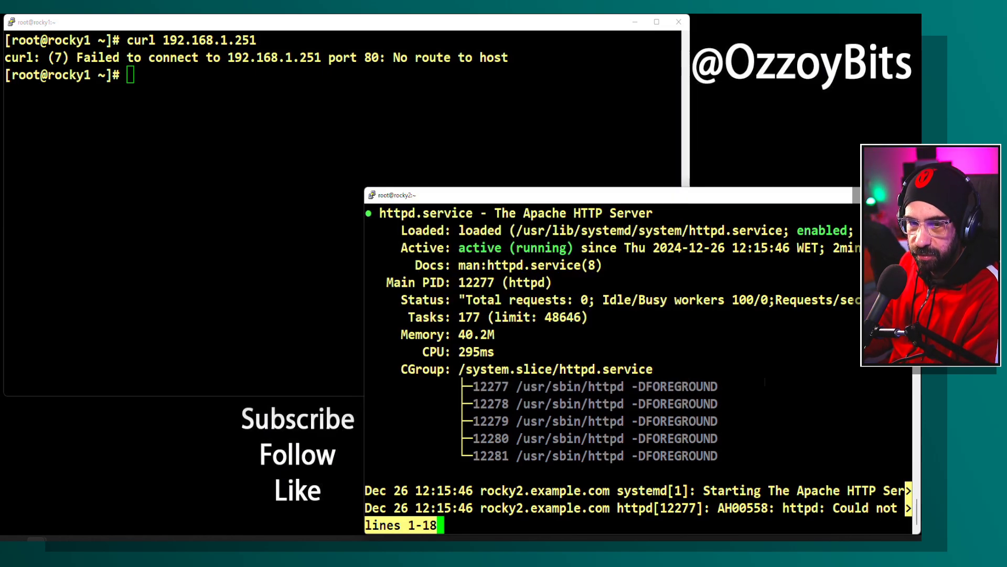
# Run 'firewall-cmd --list-all-zones' on rocky2 to list every firewalld zone
pyautogui.press('q')
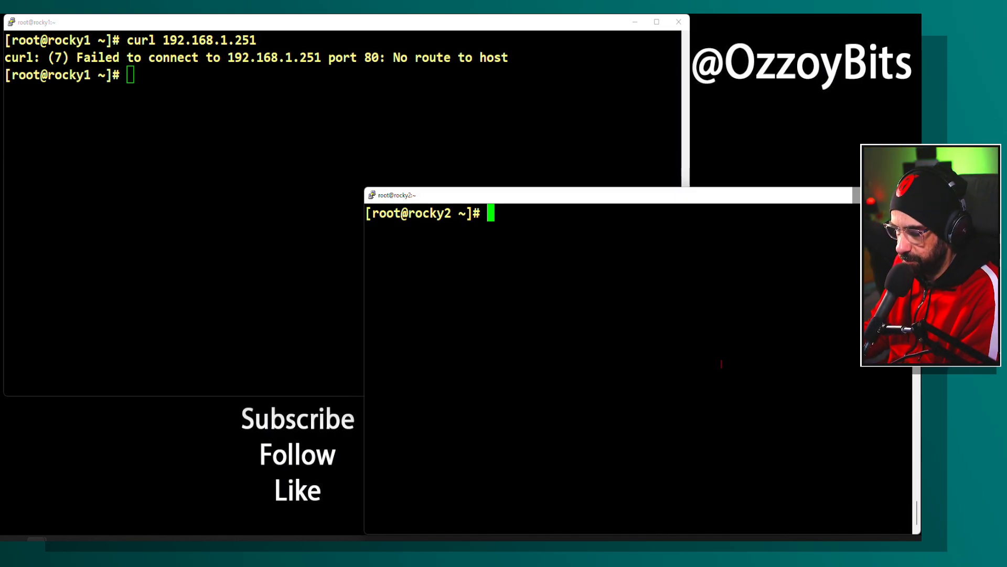
pyautogui.write('f')
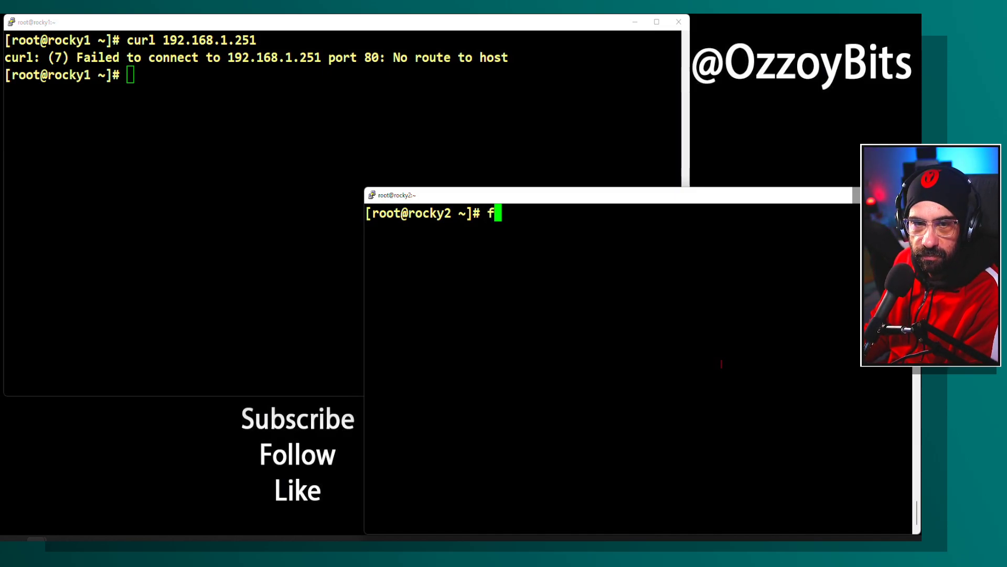
pyautogui.write('irewall-cmd')
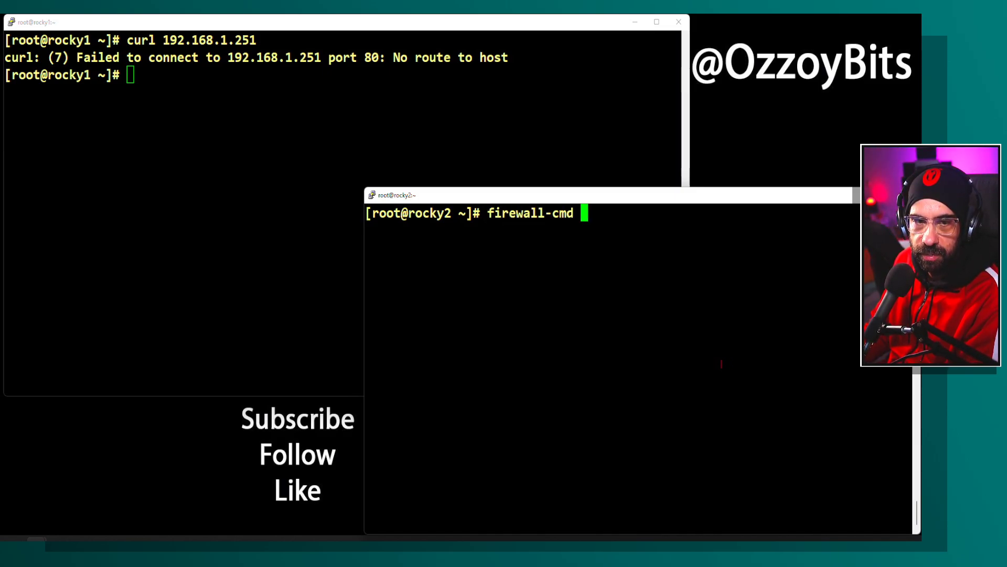
pyautogui.write('--l')
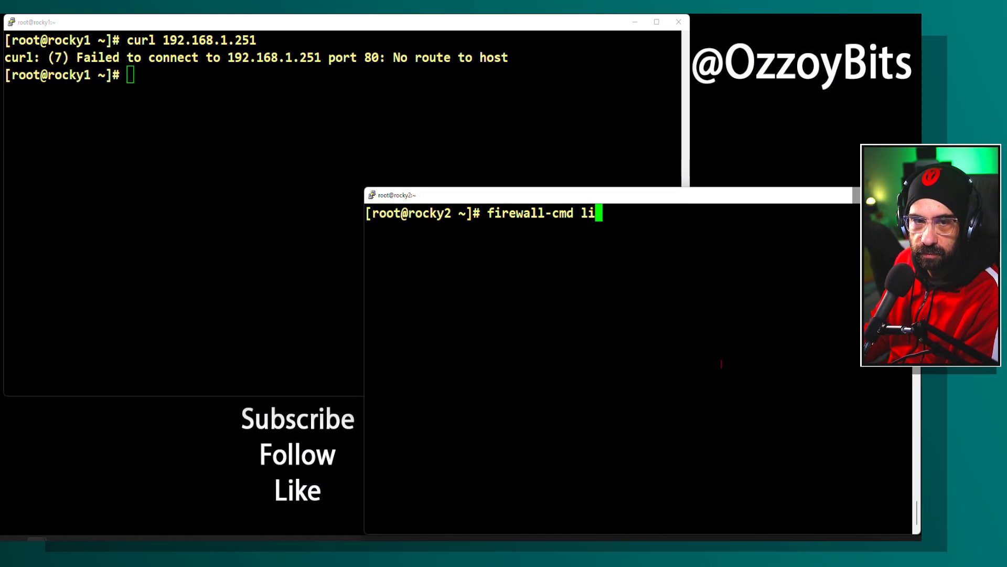
pyautogui.write('--')
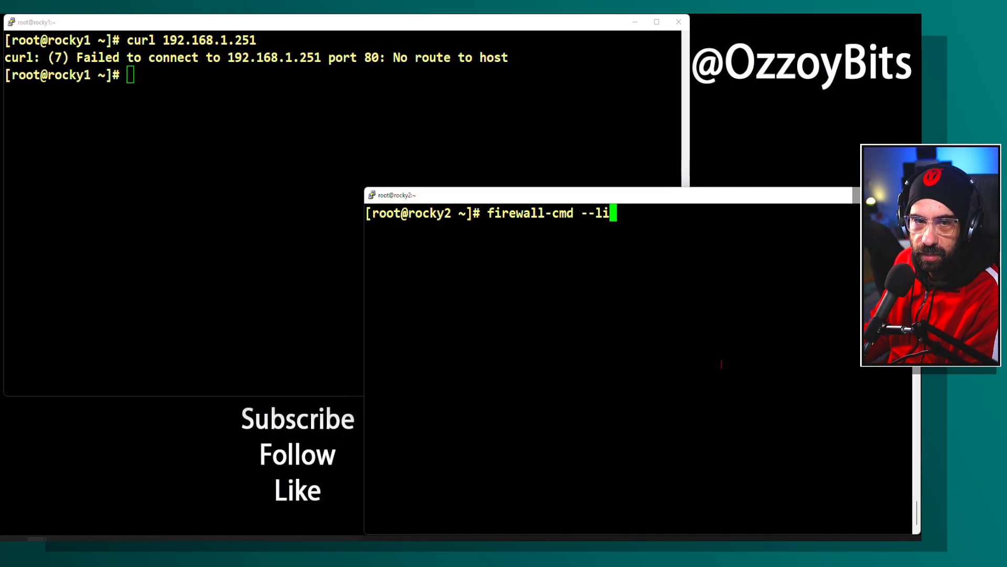
pyautogui.write('st-ac')
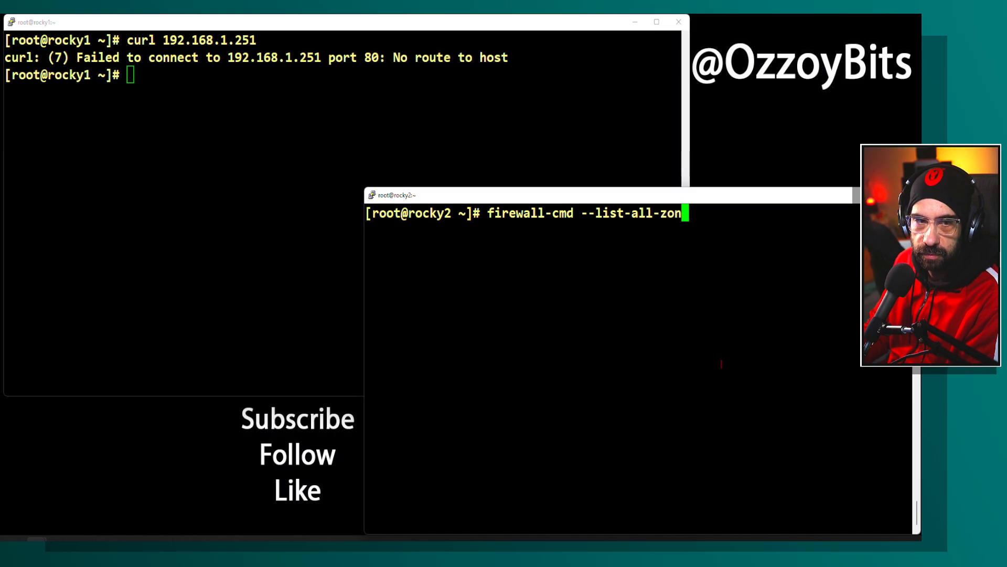
pyautogui.write('es')
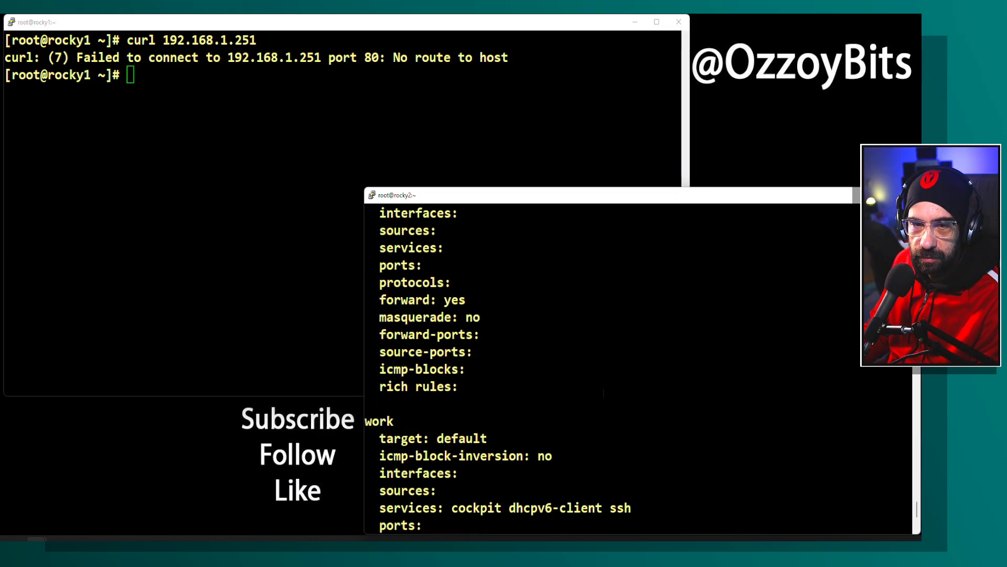
# Scroll through the zone output, noting ssh, cockpit and dhcpv6-client allowed but no http
pyautogui.scroll(-3)
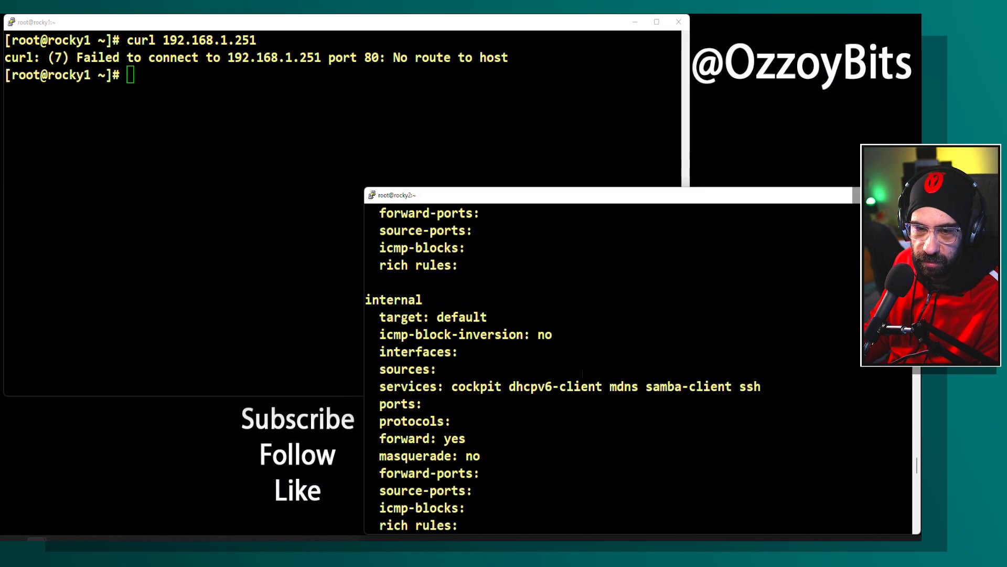
pyautogui.scroll(-3)
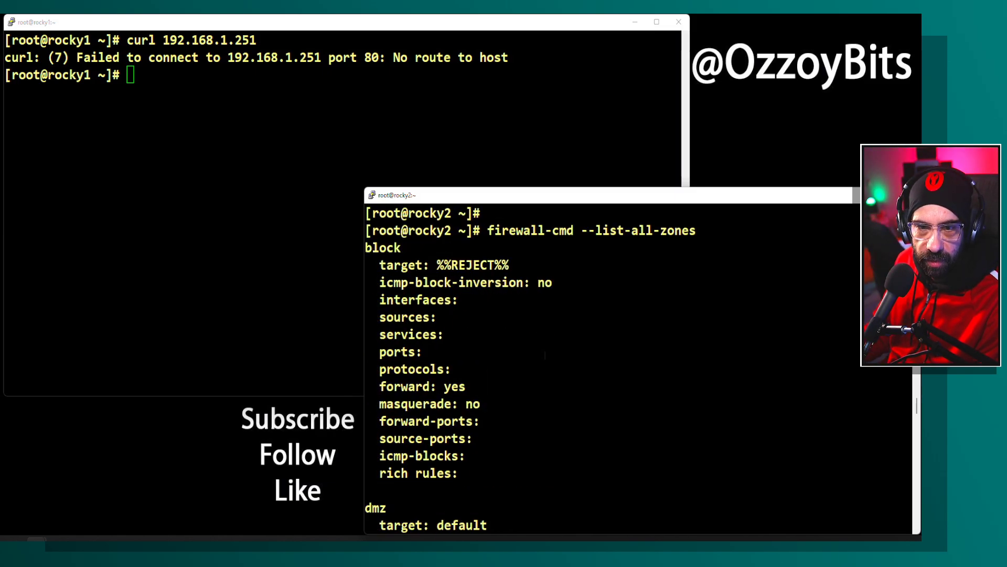
pyautogui.scroll(-3)
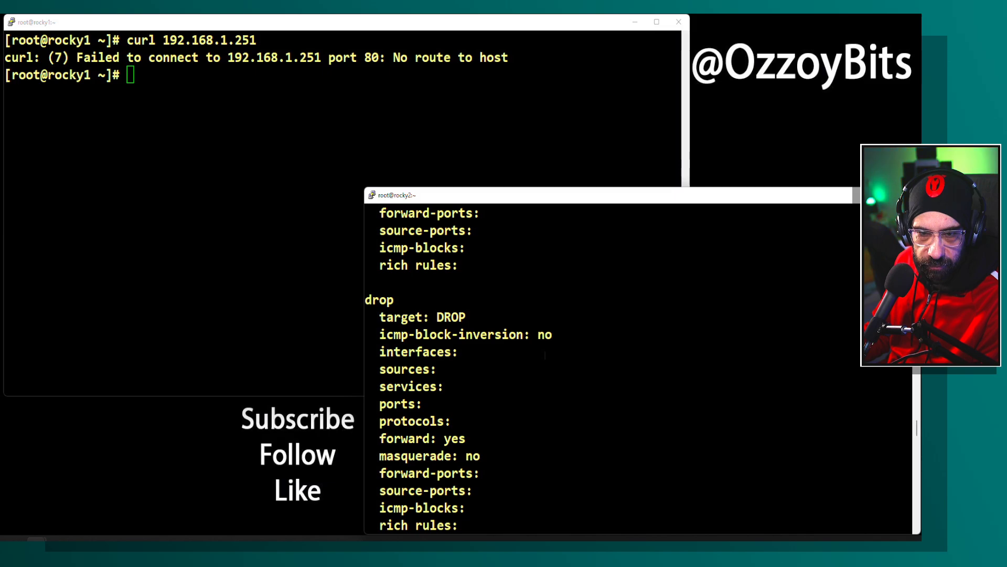
pyautogui.scroll(-3)
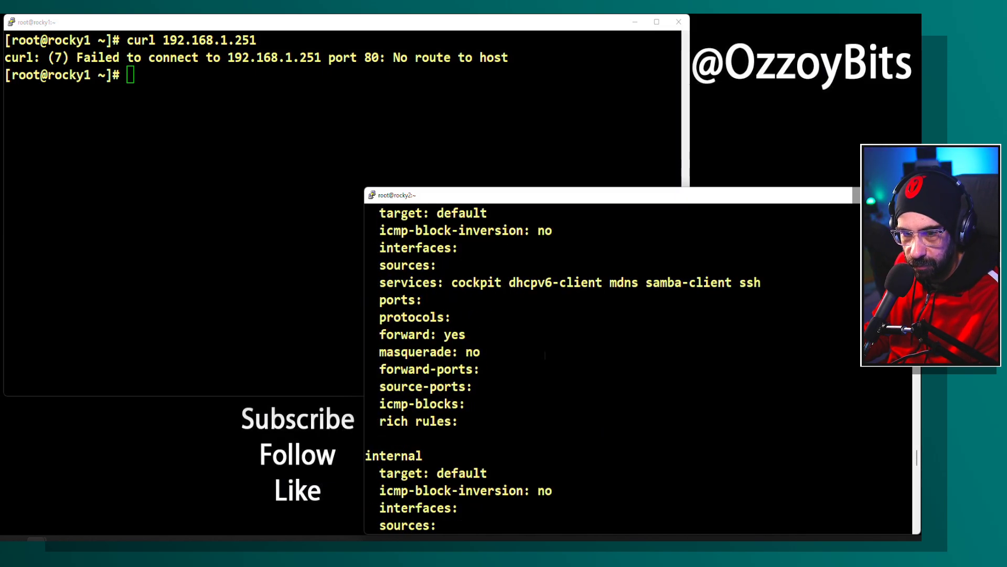
pyautogui.scroll(-3)
pyautogui.write('firewall-cmd --list-all-zones |')
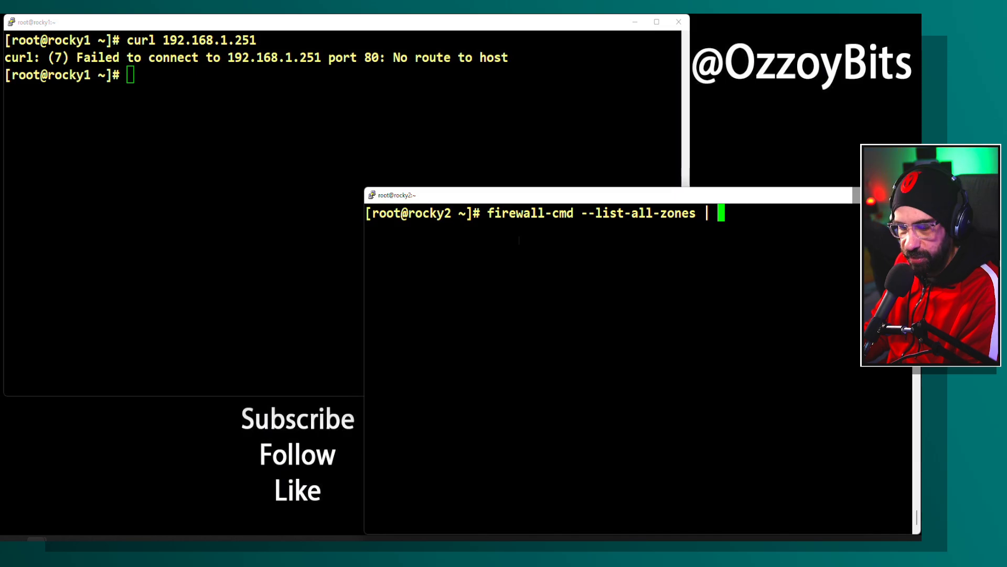
# Filter firewall-cmd --list-all-zones through grep public -A 15 and highlight the allowed services cockpit, dhcpv6-client, ssh
pyautogui.write('grep publ')
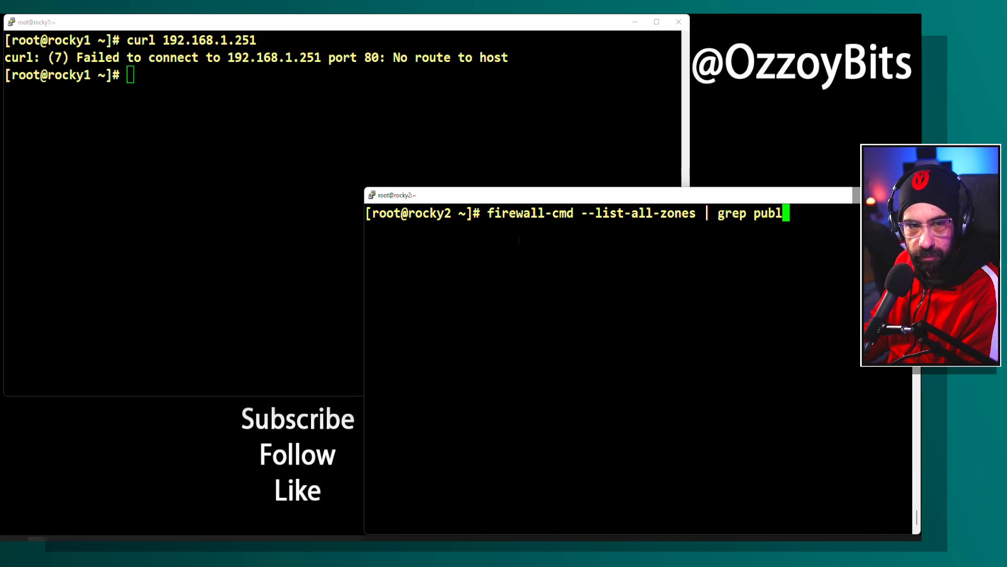
pyautogui.write('ic -')
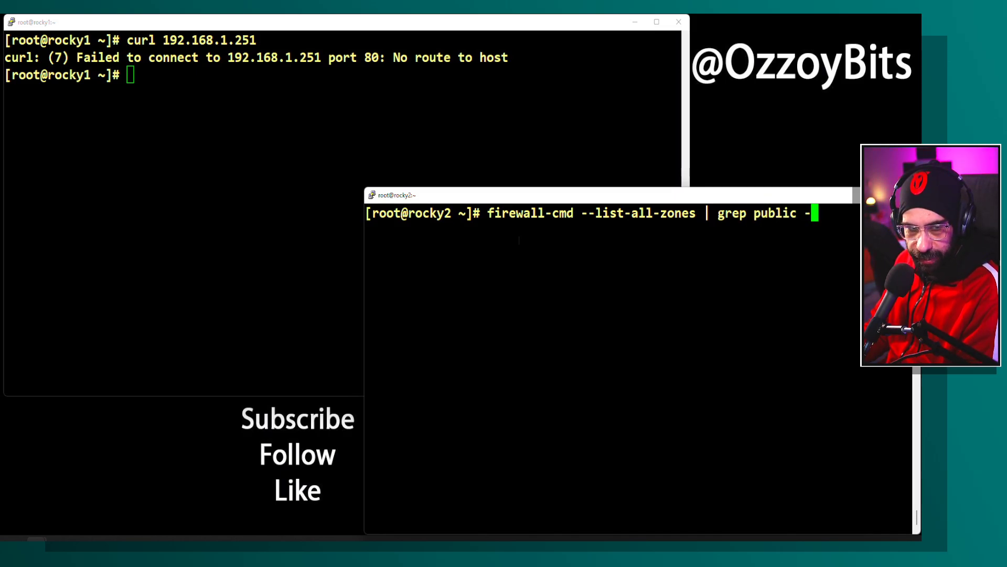
pyautogui.write('A 15')
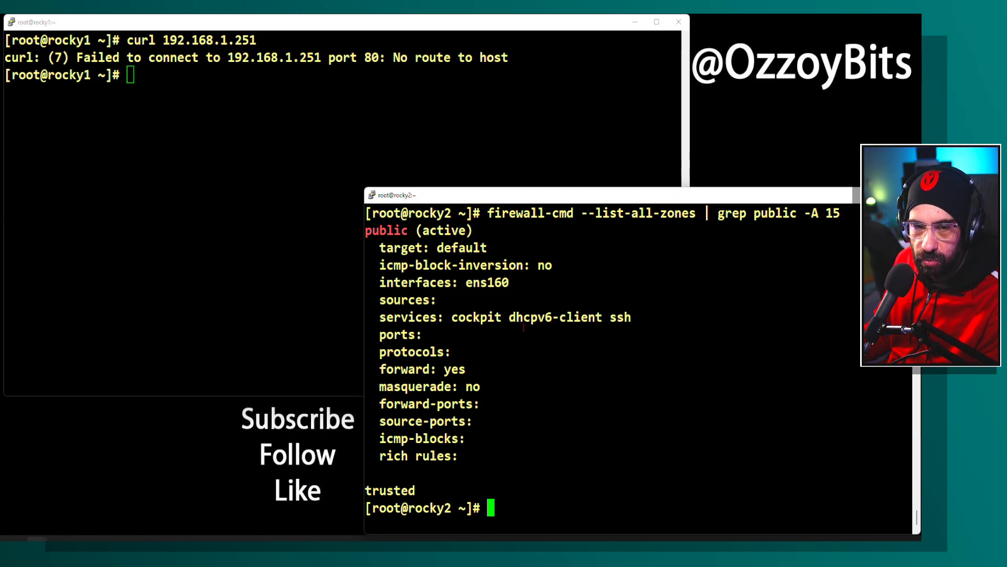
pyautogui.moveTo(431, 317); pyautogui.dragTo(620, 317)
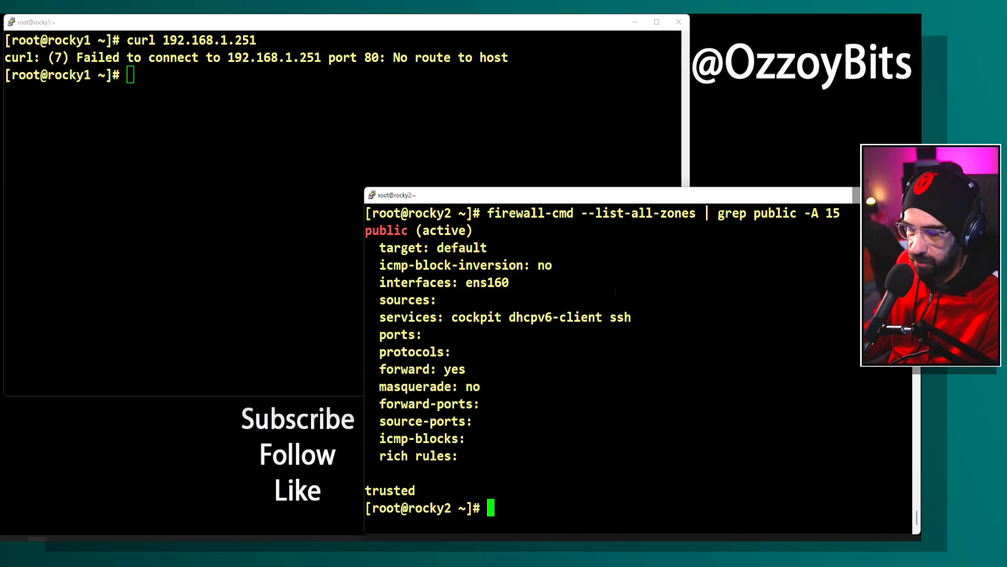
# Run firewall-cmd --add-service=http --permanent to allow http on rocky2
pyautogui.write('firewall')
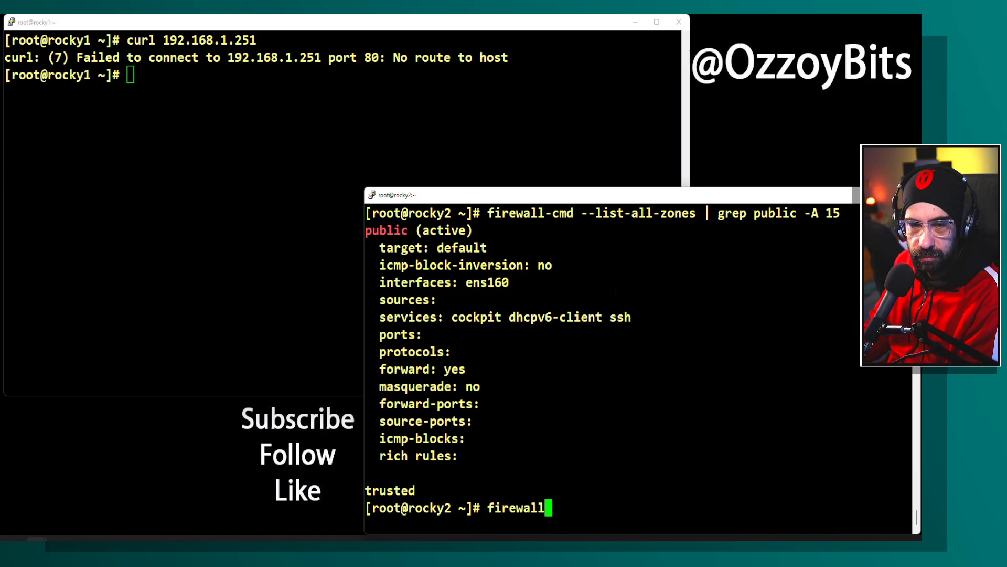
pyautogui.write('-cmd --ad')
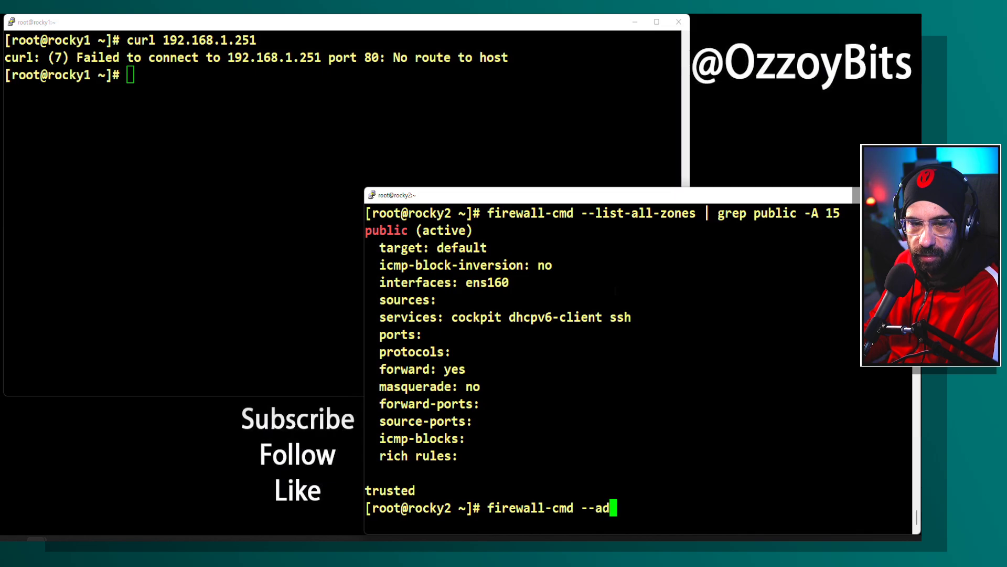
pyautogui.write('d-serv')
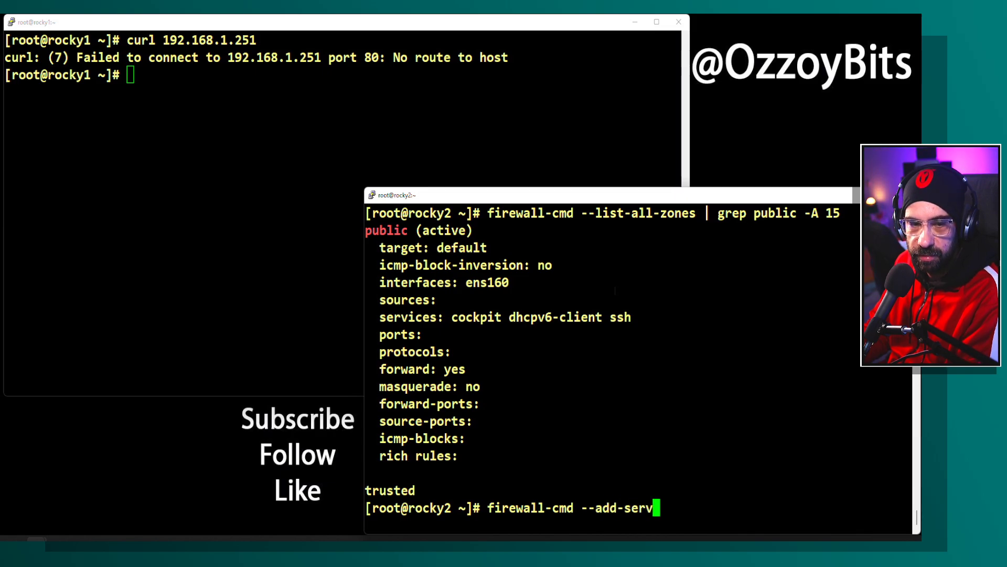
pyautogui.write('ice=http')
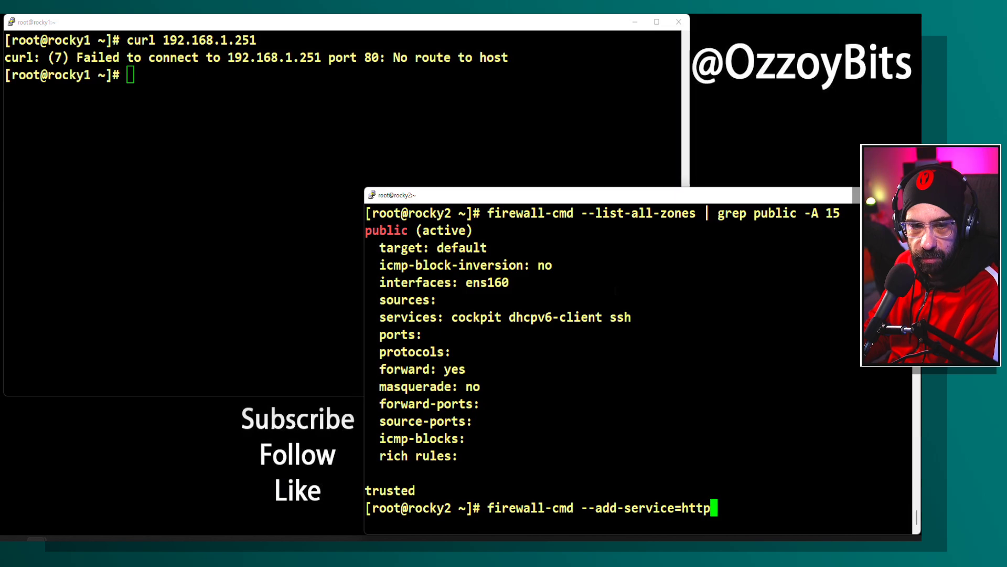
pyautogui.write('-pp')
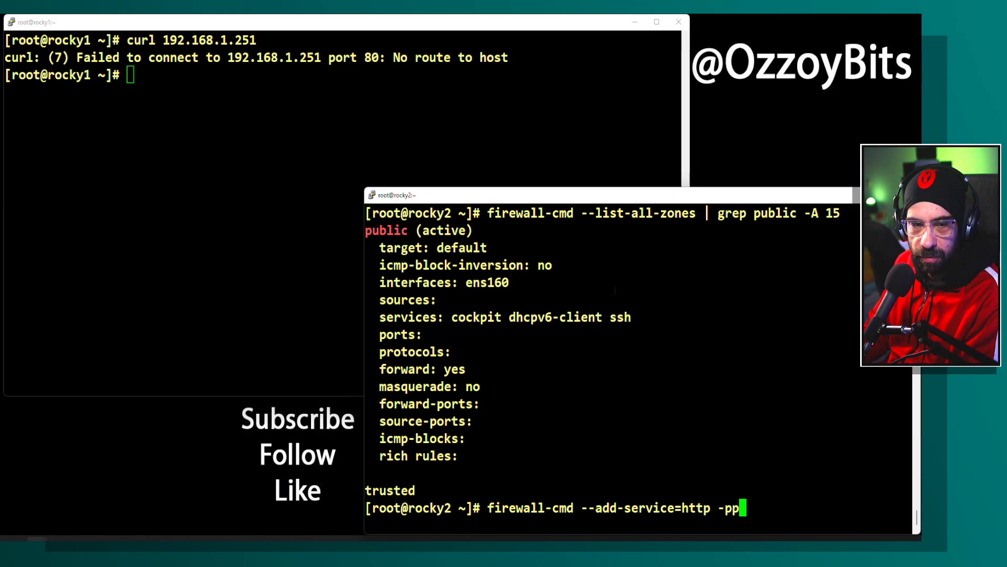
pyautogui.write('--permanent')
pyautogui.write('firewall-cmd ')
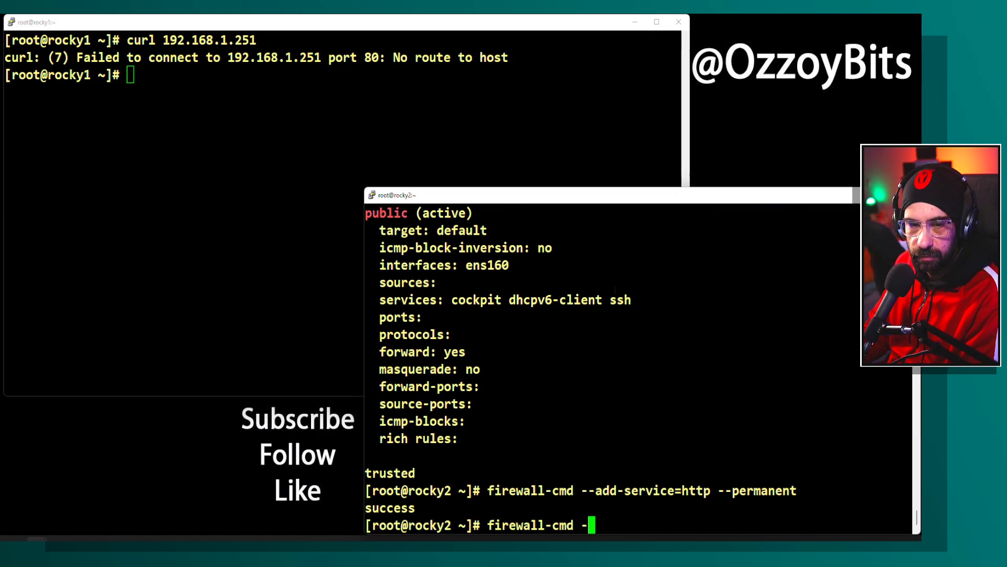
# Reload firewalld with firewall-cmd --reload so the http rule takes effect
pyautogui.write('--reload')
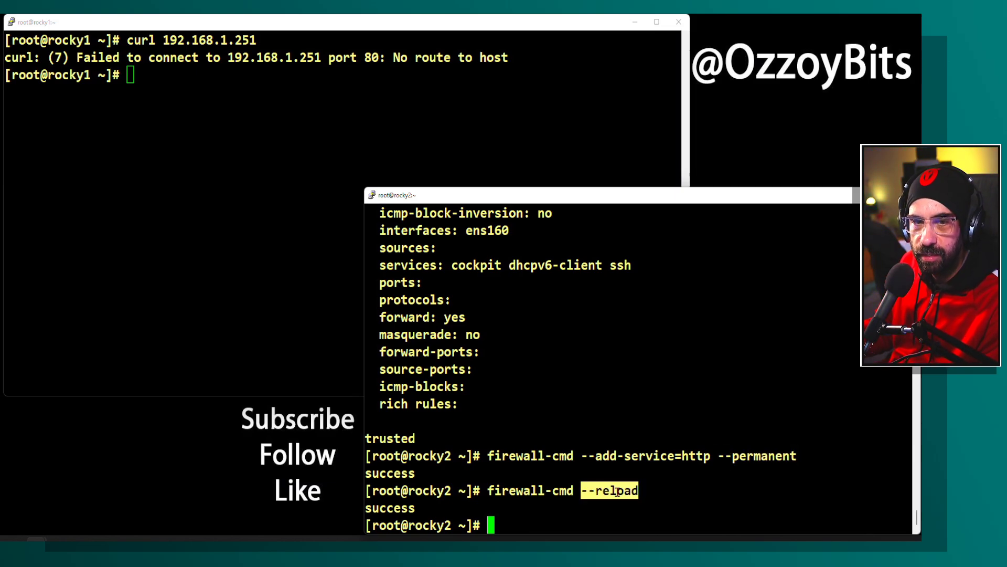
pyautogui.write('firewall-cmd --add-service=http --permanent')
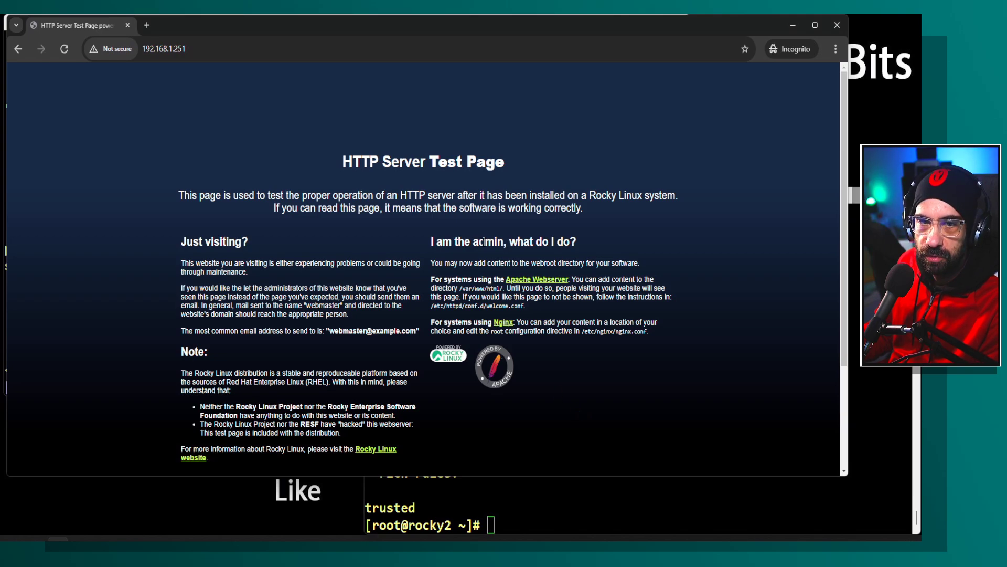
pyautogui.moveTo(809, 141)
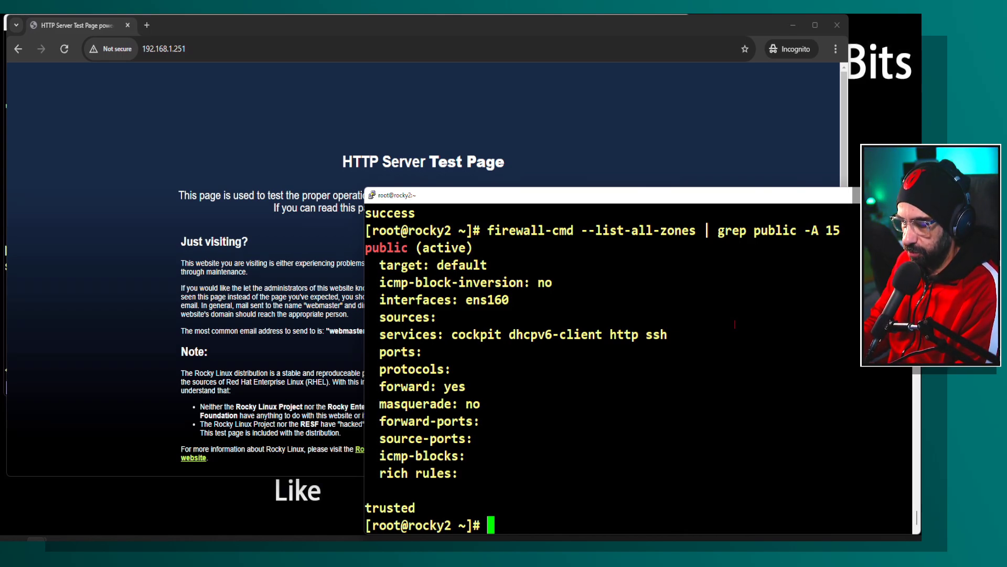
# Change into /var/www/html and start editing index.html in vim
pyautogui.write('cd Va')
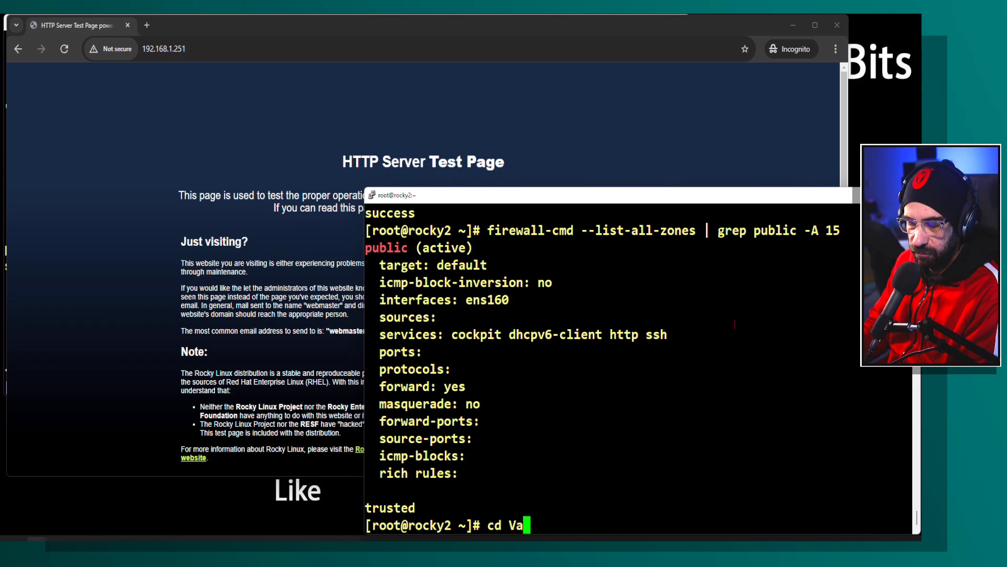
pyautogui.press('Backspace')
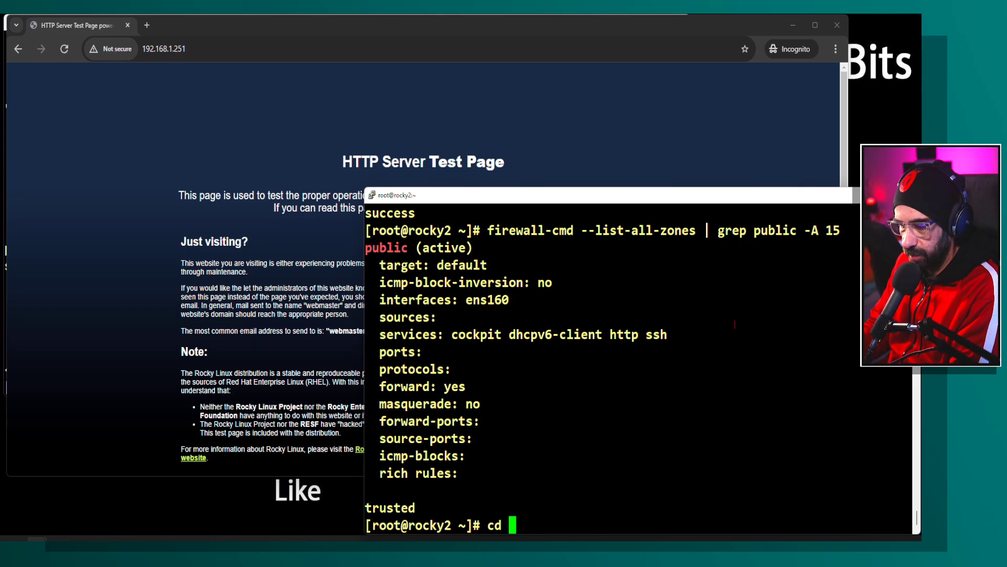
pyautogui.write('/var//')
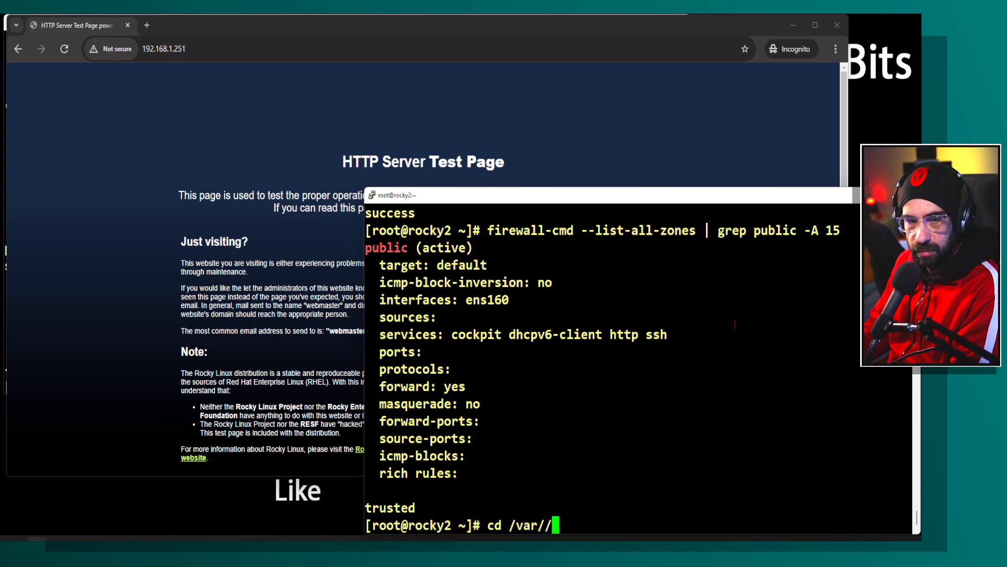
pyautogui.write('www/html/')
pyautogui.write('ls')
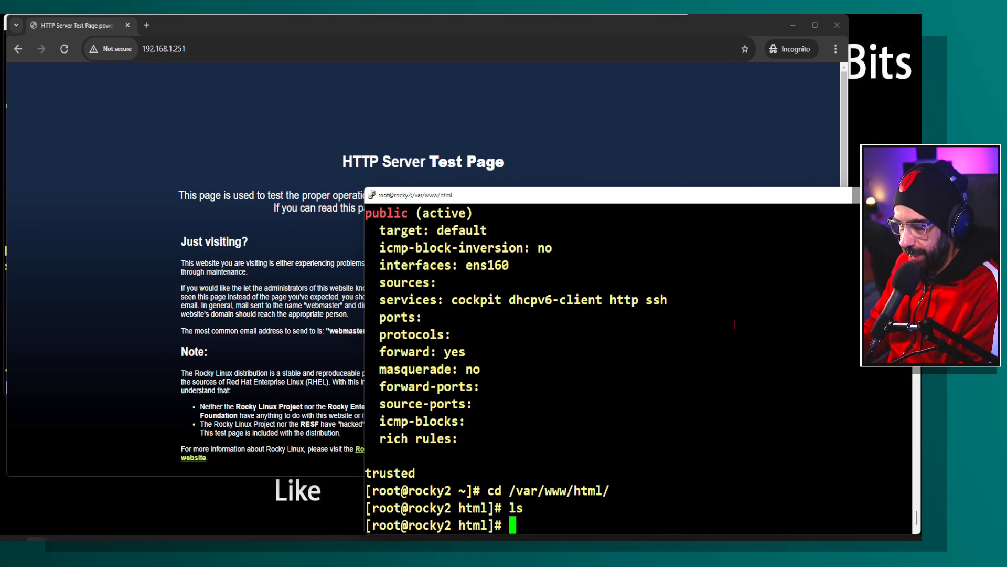
pyautogui.write('vim index.')
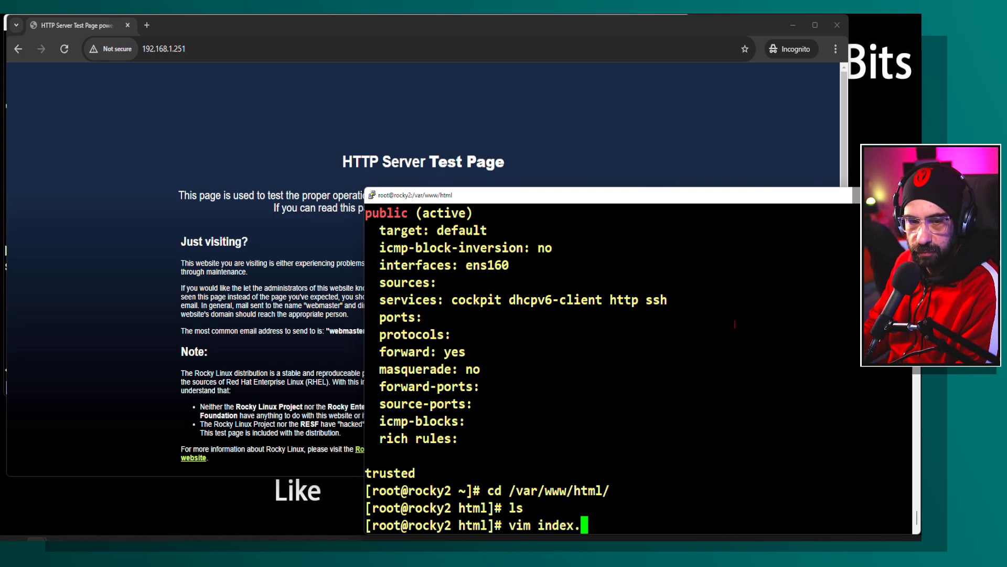
pyautogui.write('html')
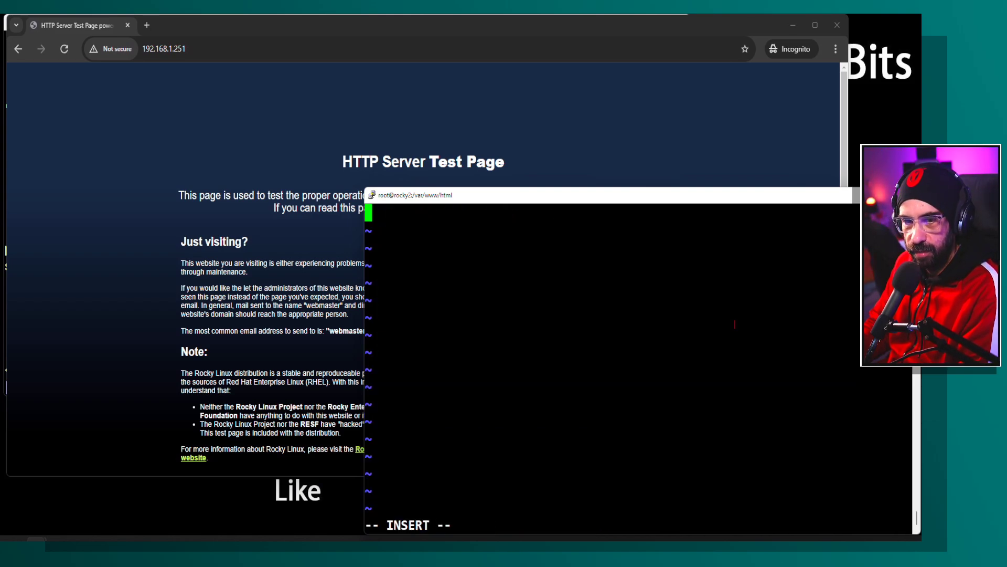
# Write 'Hi From Rocky2' into index.html, save, and reload the zoomed-in browser page showing it
pyautogui.write('Hi')
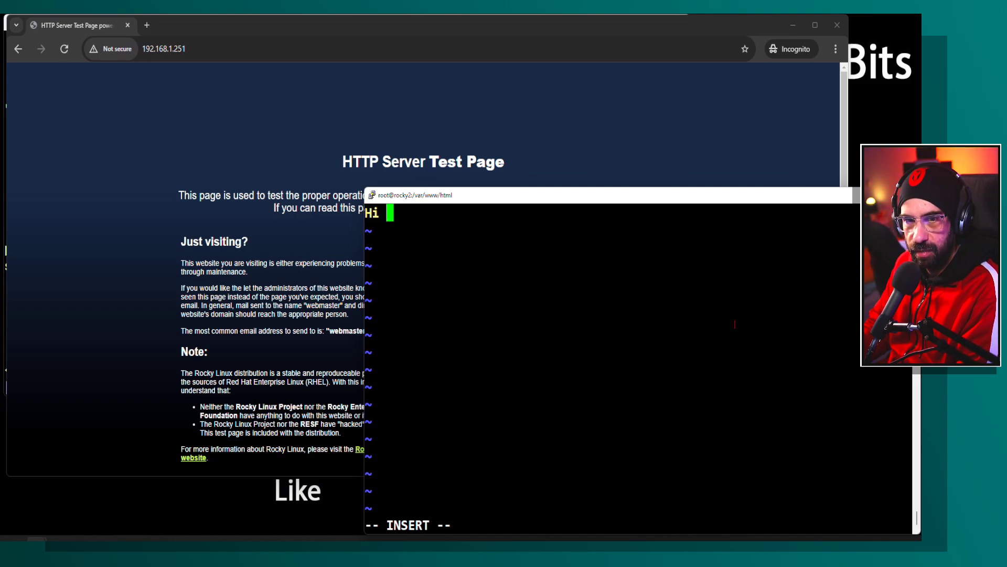
pyautogui.write('From Rock')
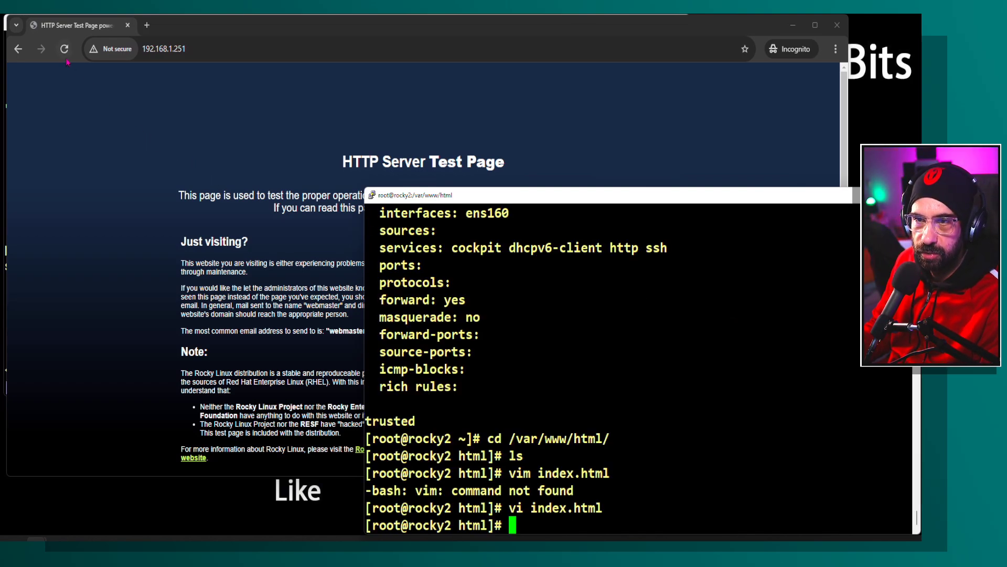
pyautogui.click(64, 50)
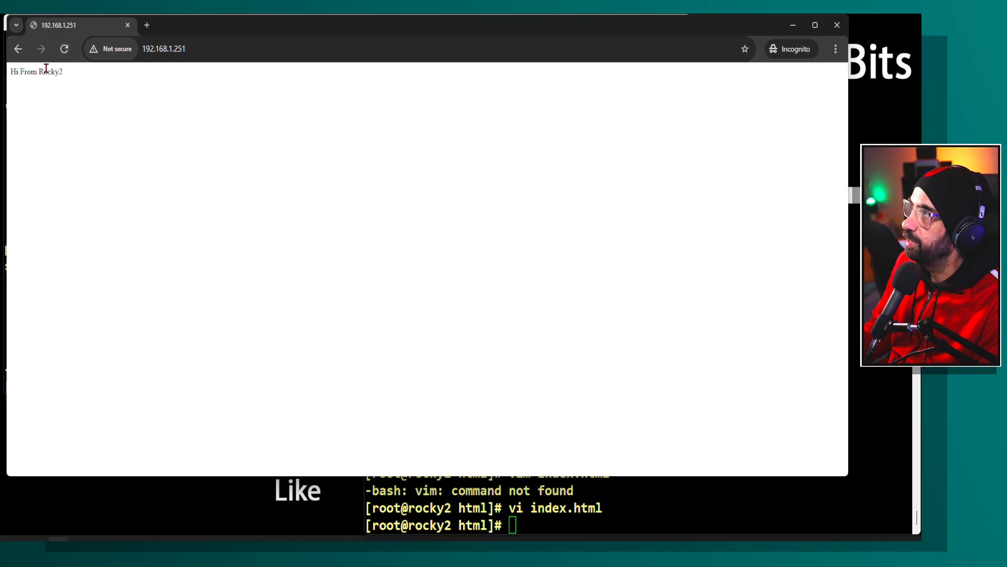
pyautogui.press('ctrl+plus')
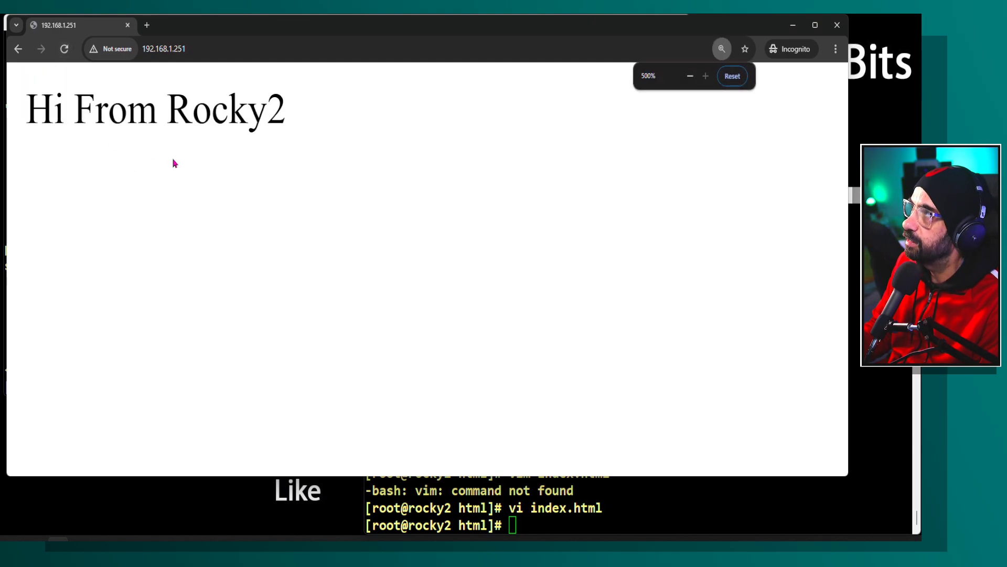